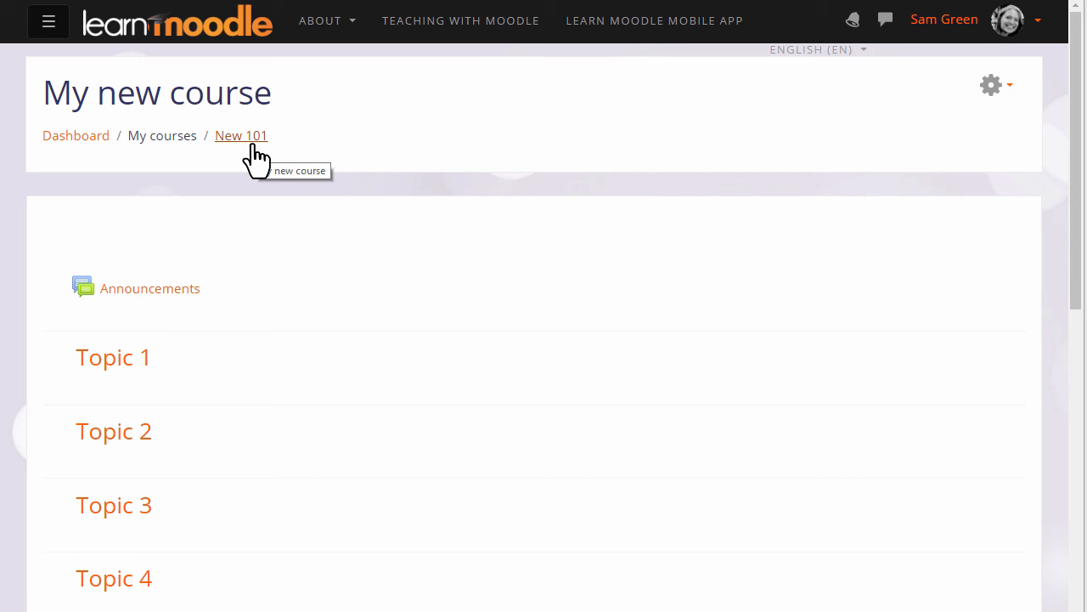
mouse_move(254, 309)
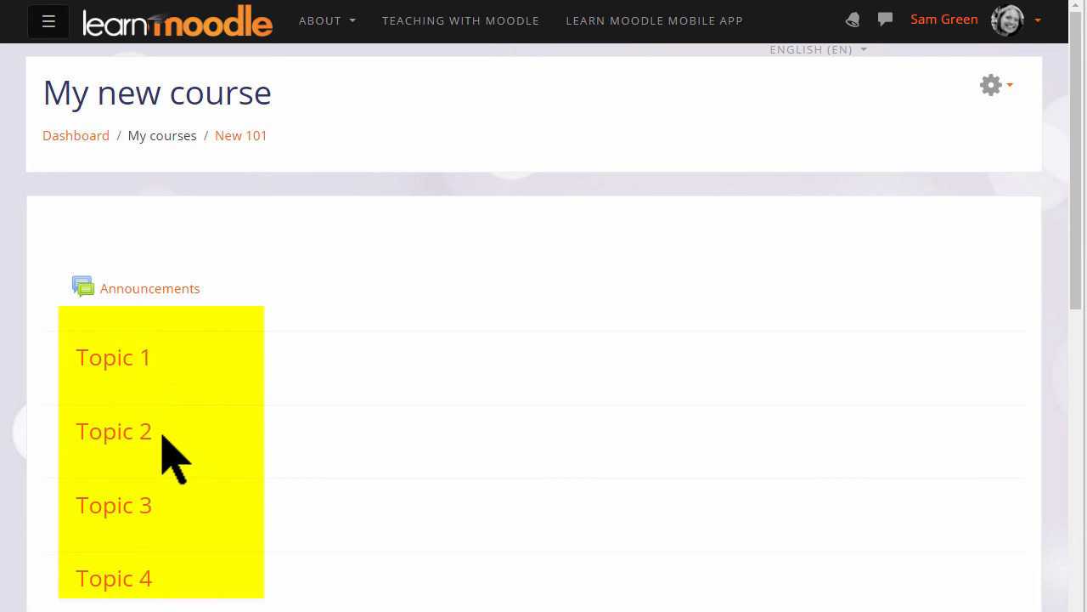
mouse_move(195, 540)
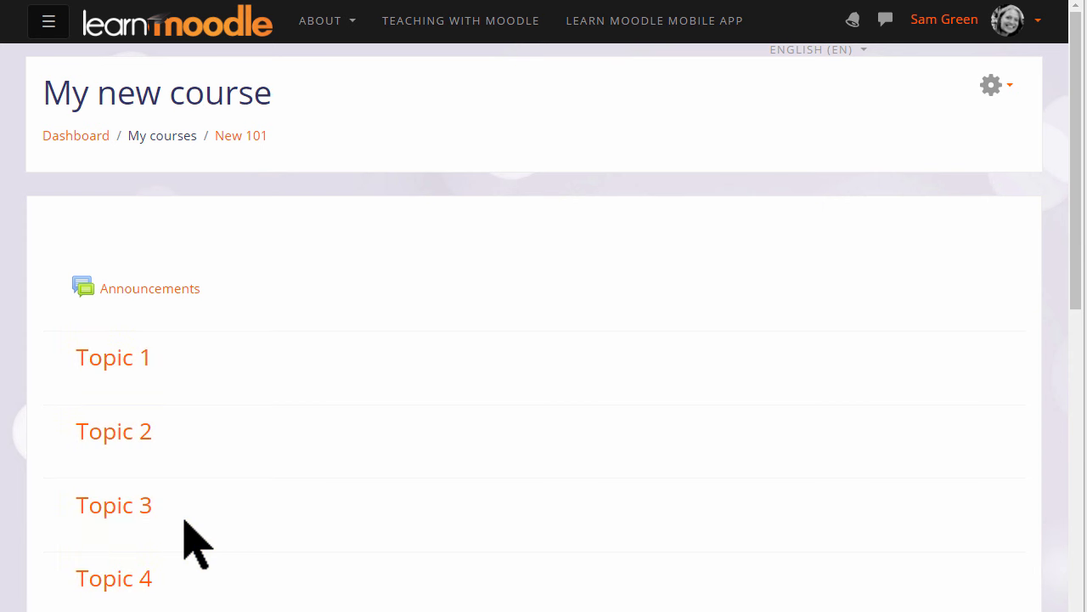
mouse_move(1011, 97)
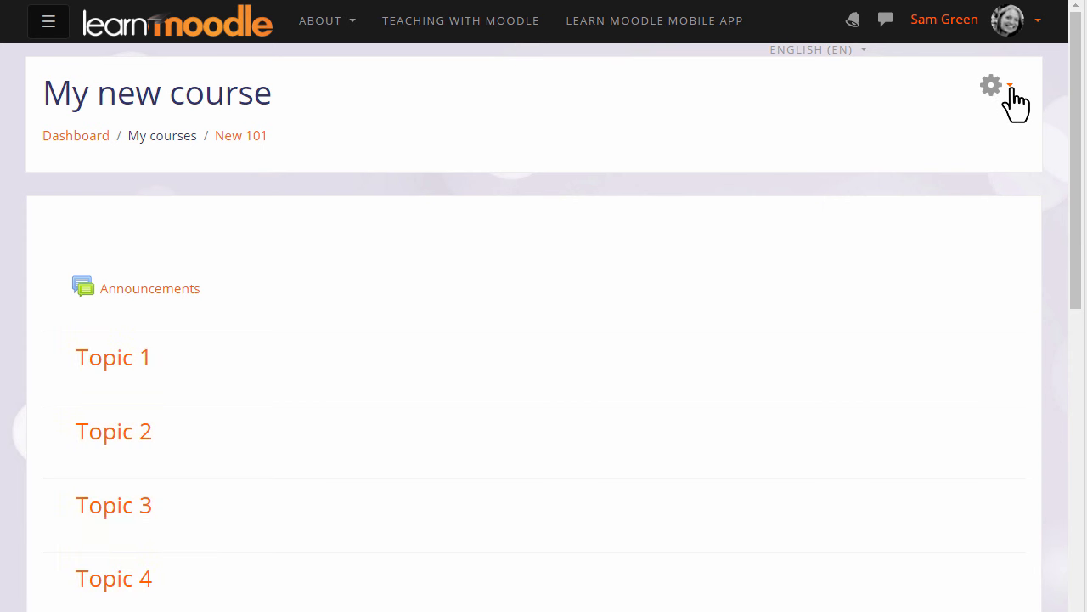
Name the course 'Basic French' with short name 'French' and visibility Show in Edit settings
click(990, 85)
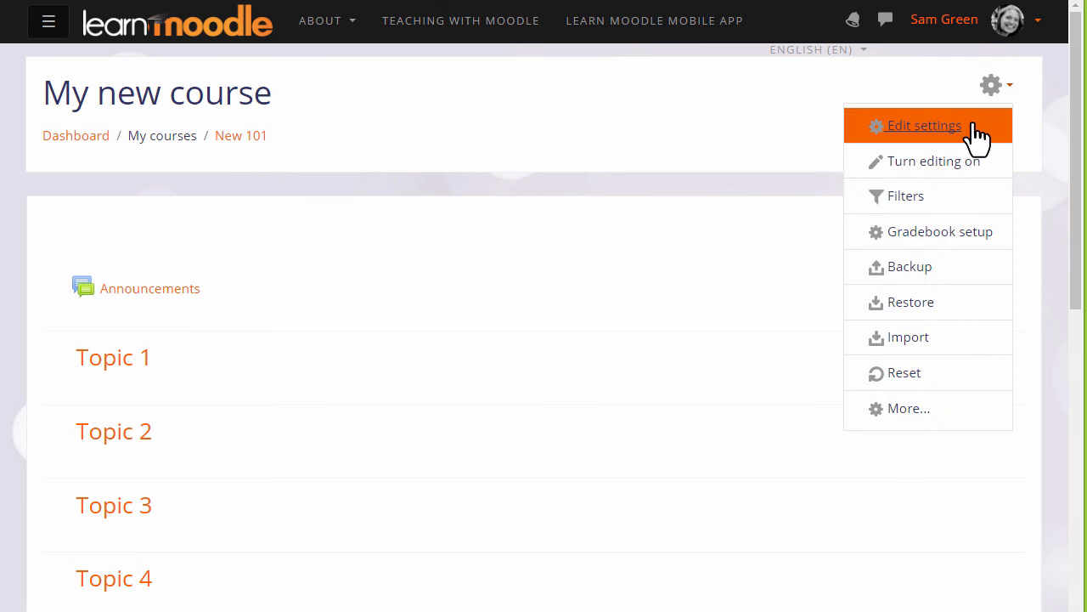
click(925, 126)
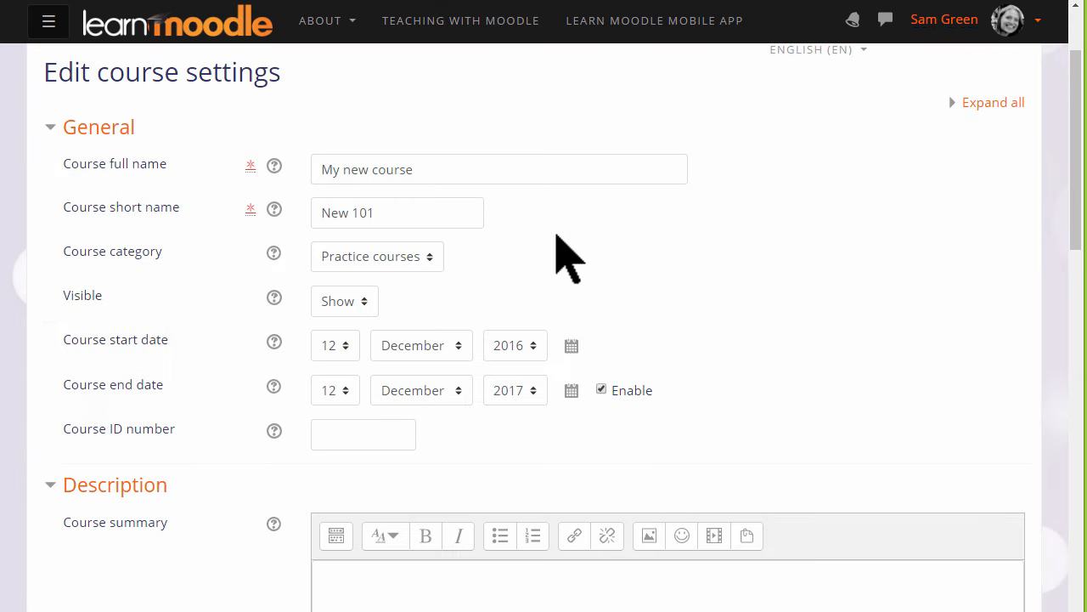
text(Basic Fre)
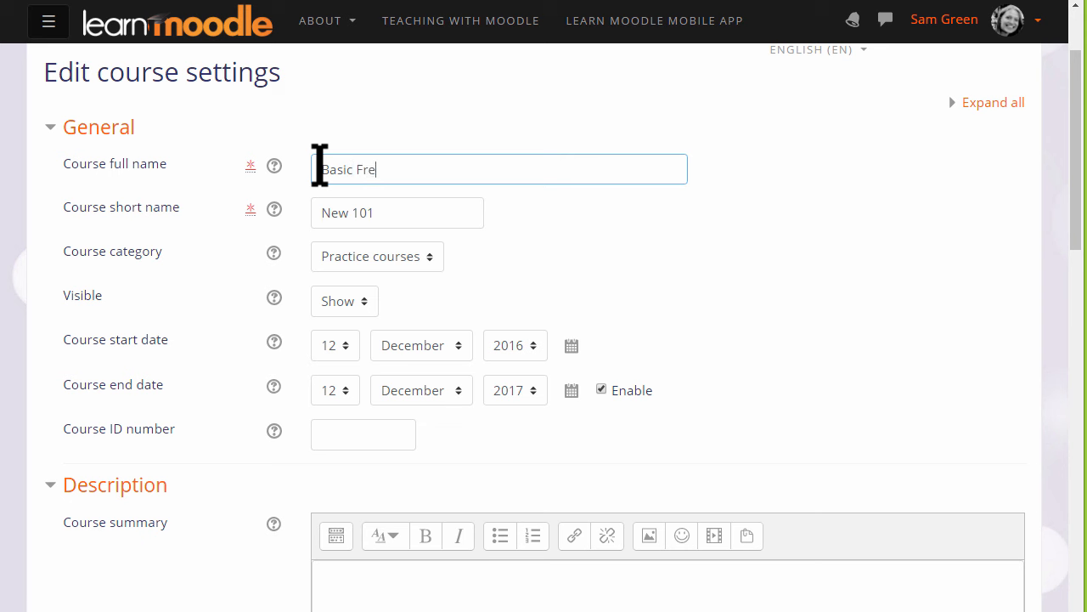
text(French)
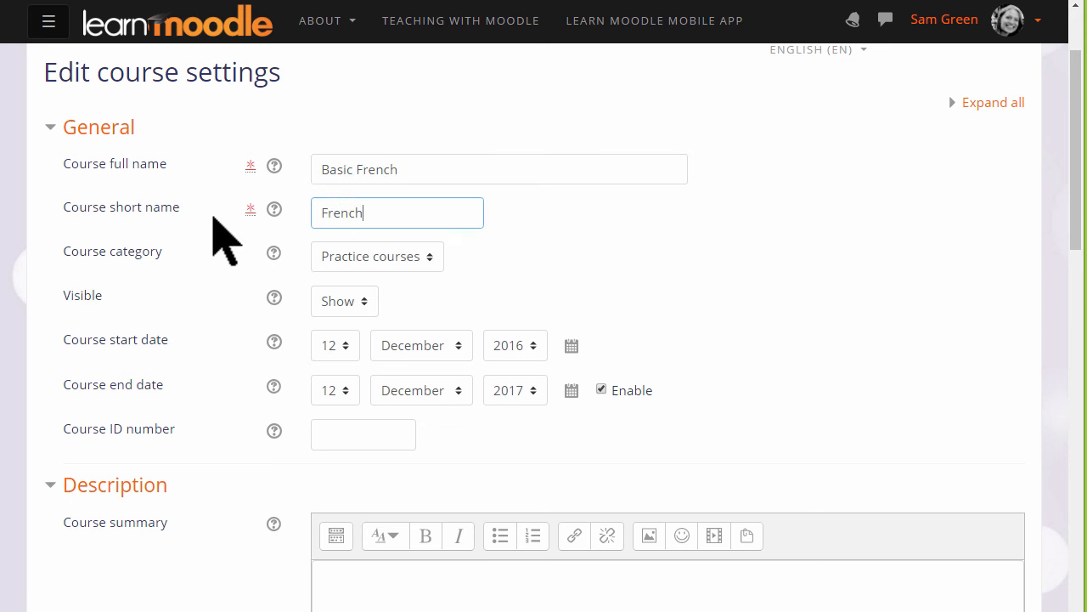
mouse_move(439, 280)
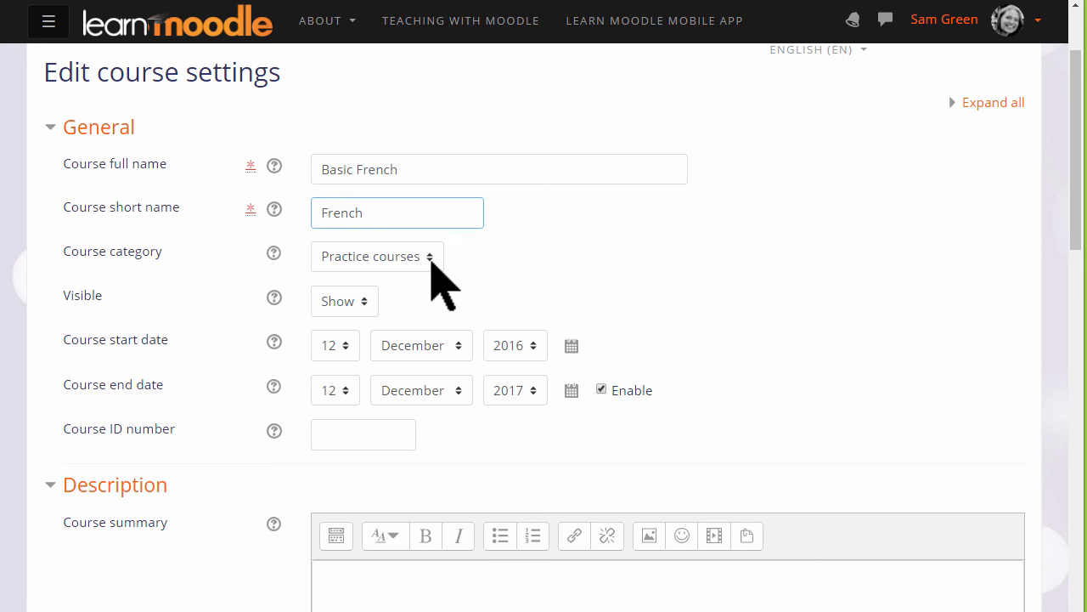
click(398, 213)
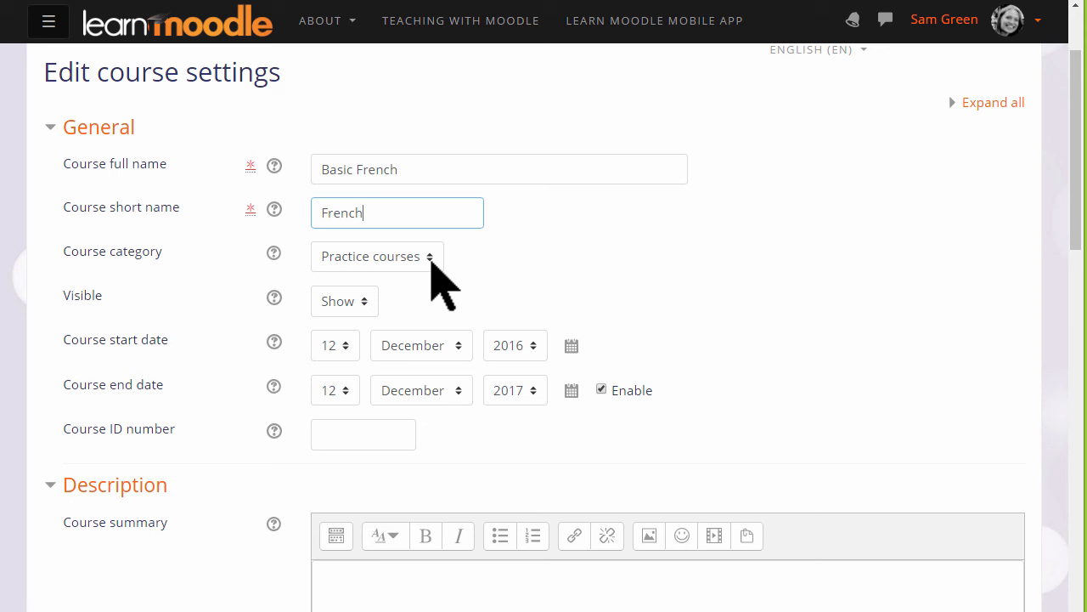
mouse_move(397, 298)
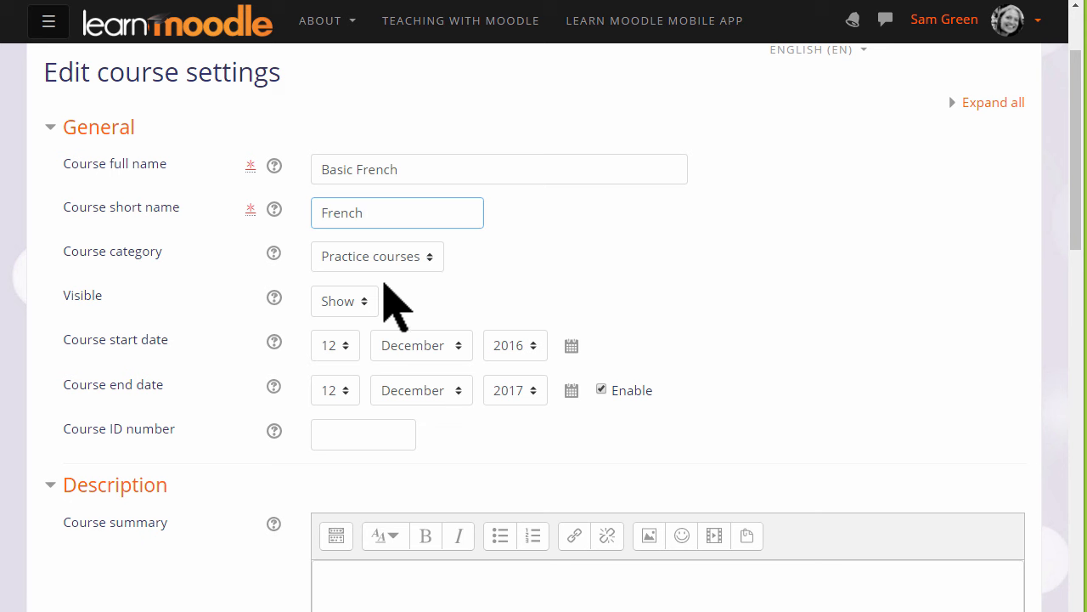
click(344, 301)
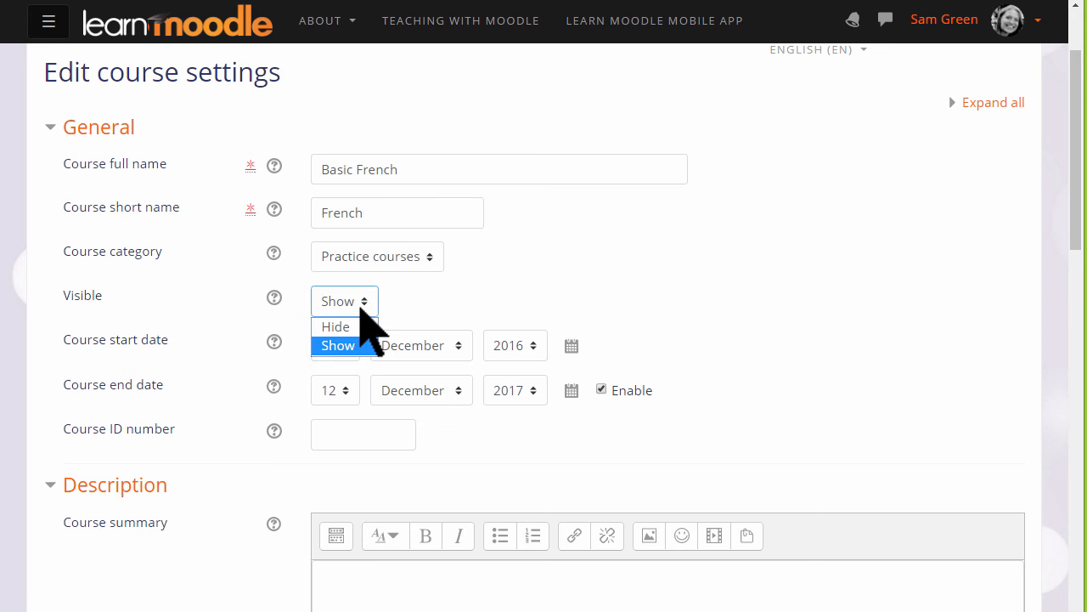
click(336, 345)
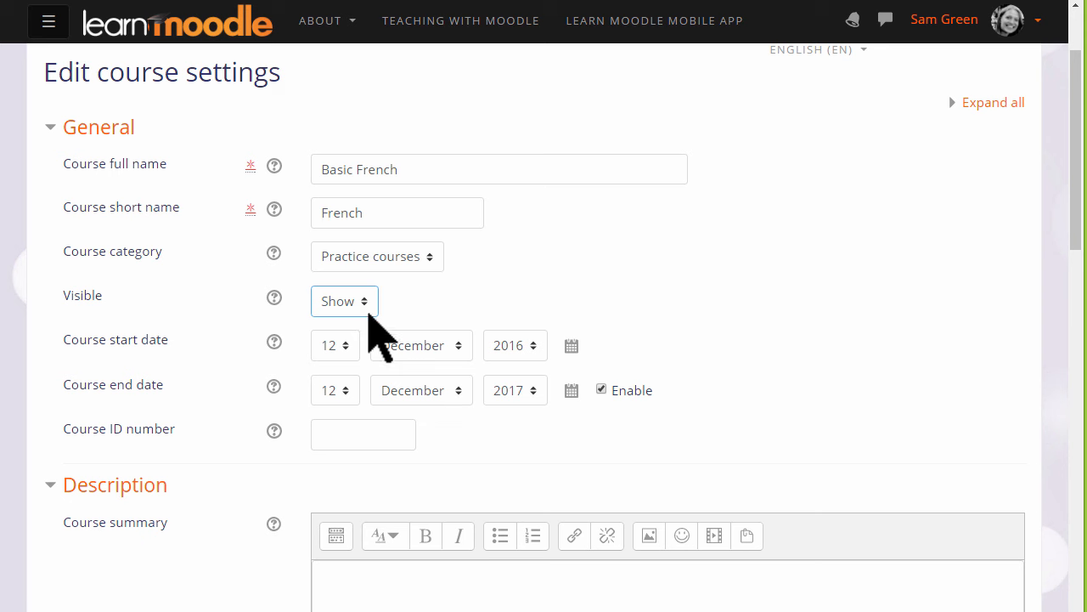
mouse_move(543, 428)
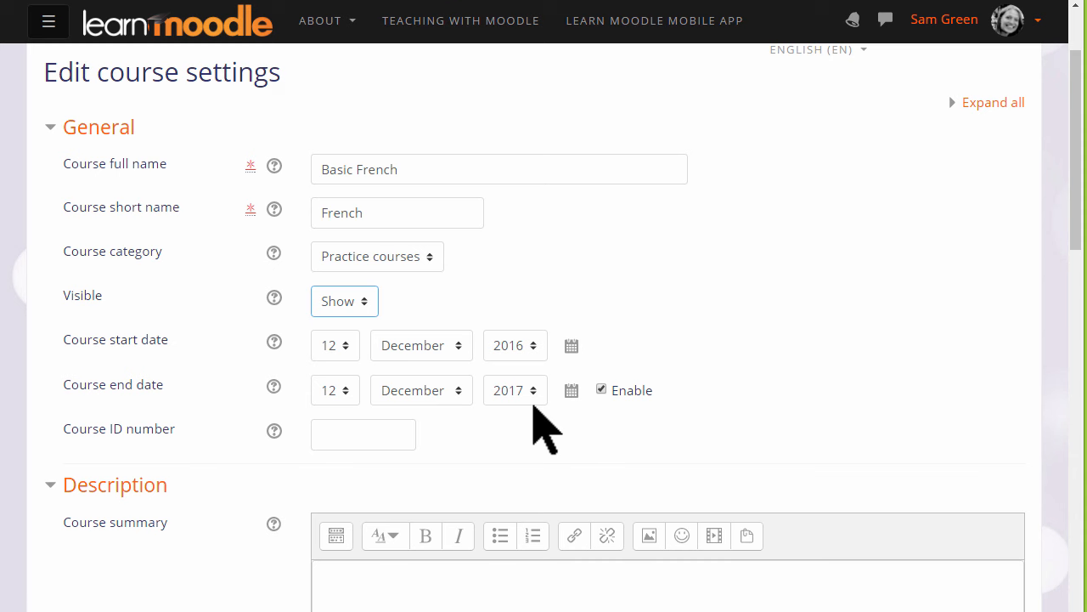
Enter summary 'A course for beginners who wish to learn French' and upload the French flag PNG
scroll(down, 3)
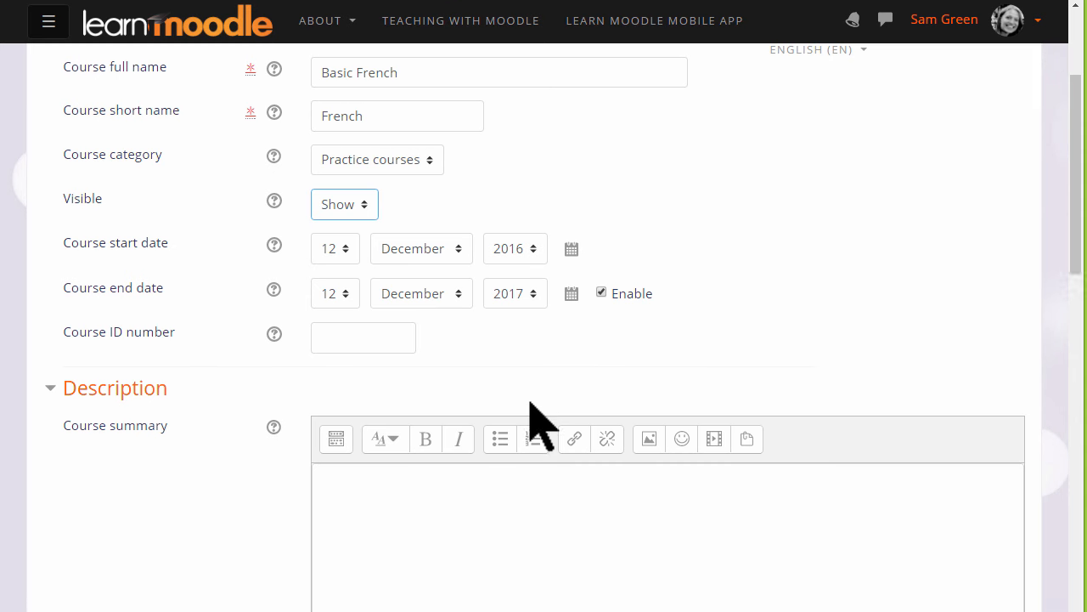
scroll(down, 3)
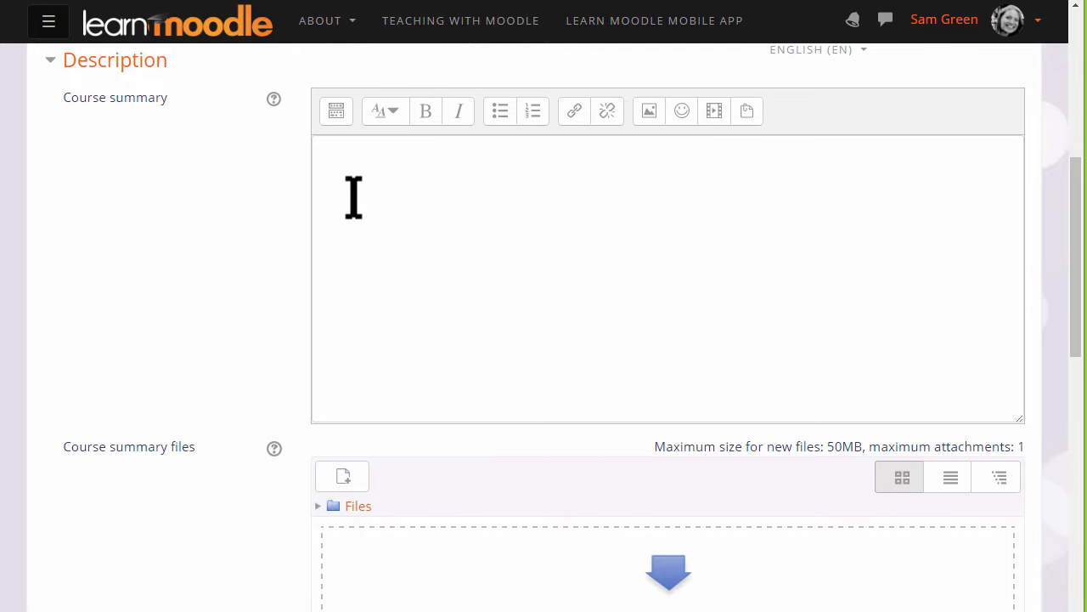
text(A course for beginners who wish to learn French)
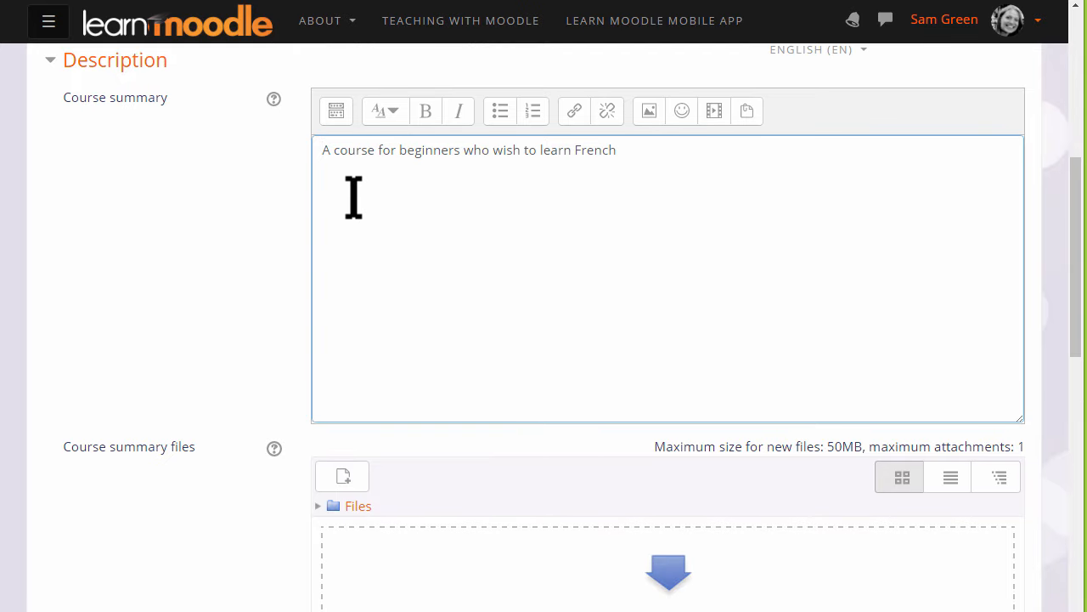
scroll(down, 3)
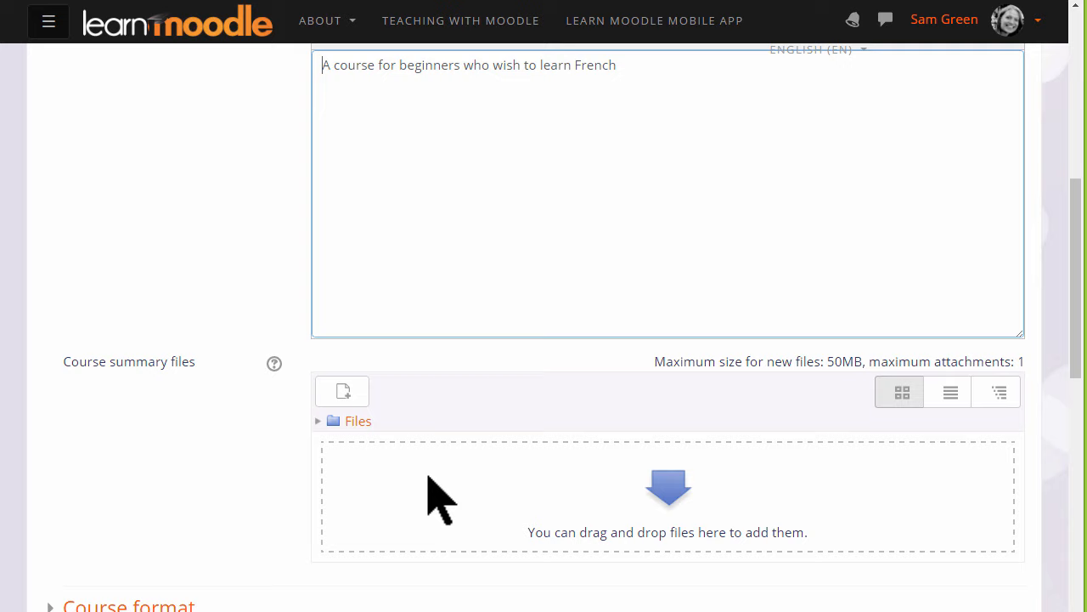
click(341, 391)
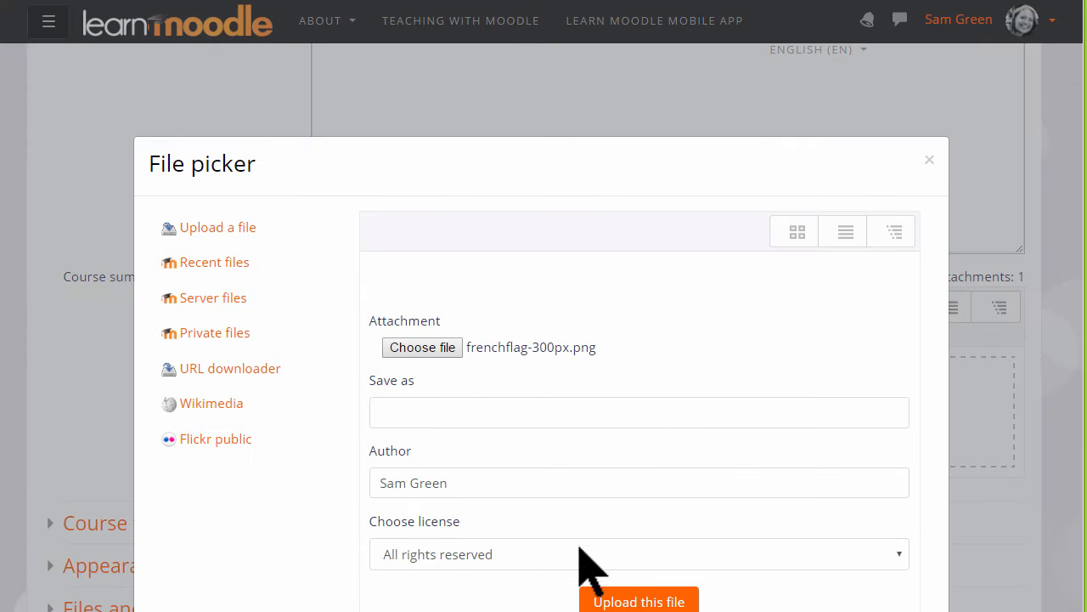
click(639, 601)
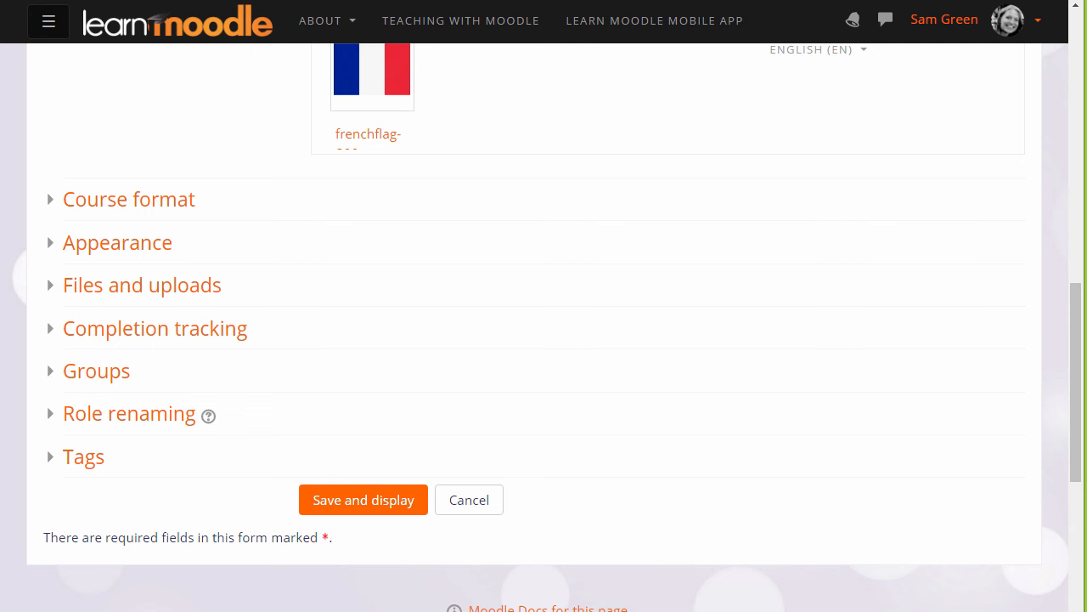
mouse_move(129, 199)
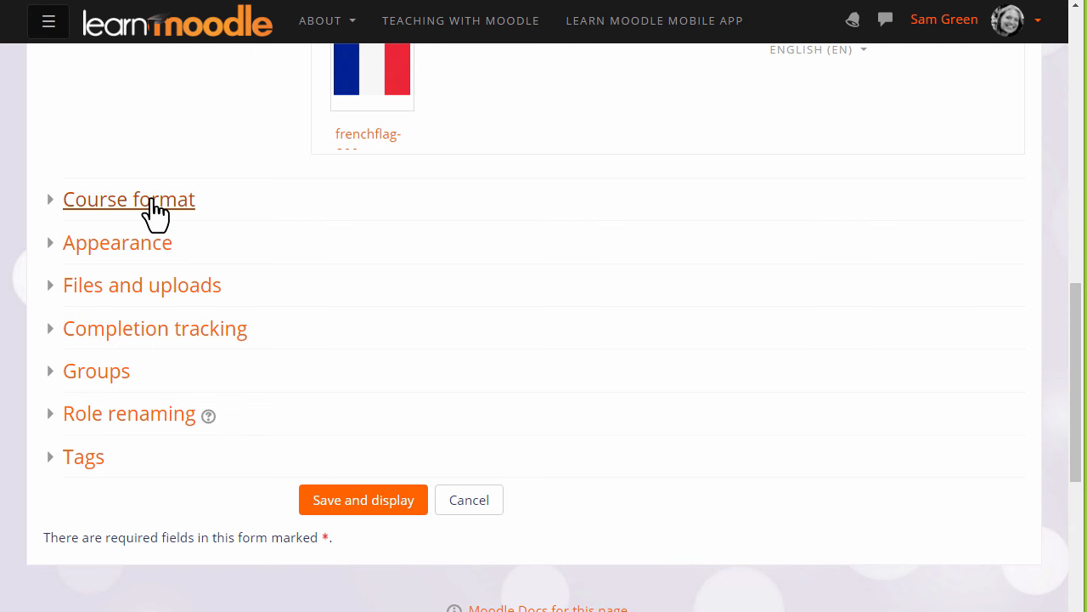
Choose Topics format and the 'Show all sections on one page' course layout
click(130, 199)
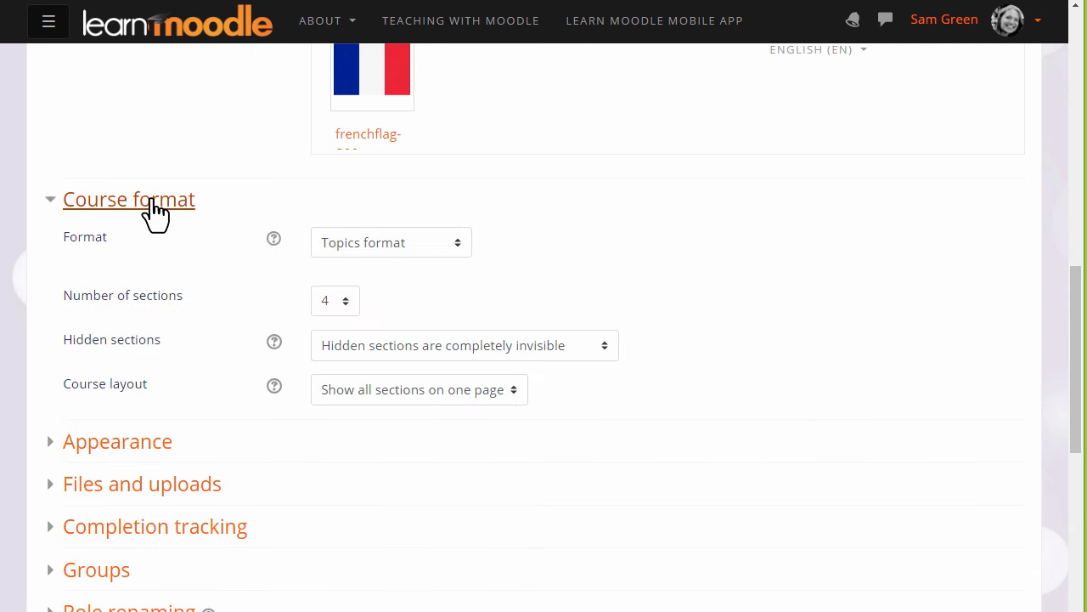
mouse_move(455, 285)
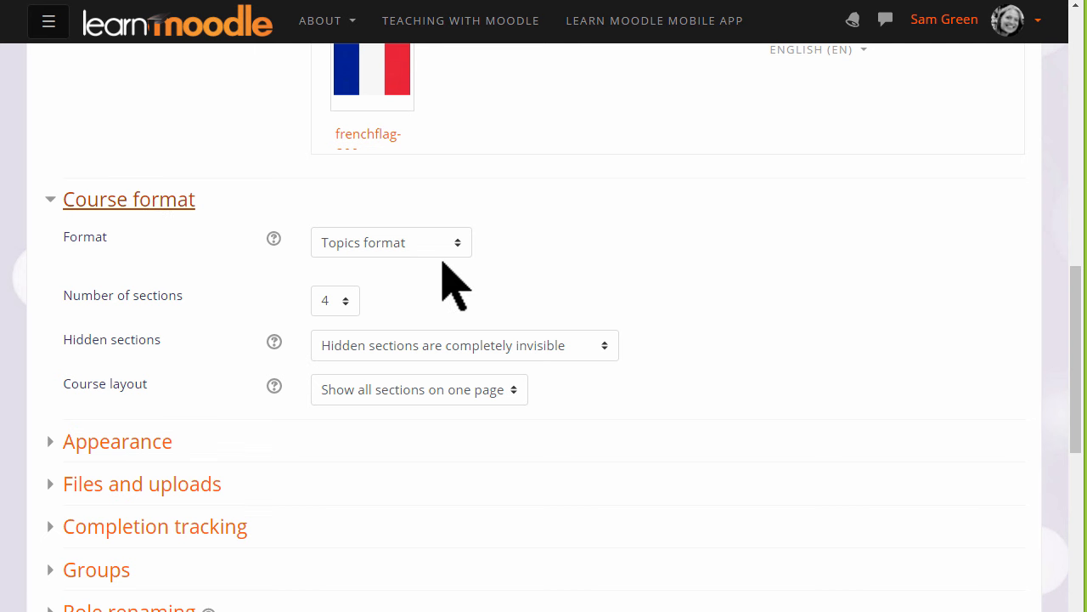
mouse_move(370, 339)
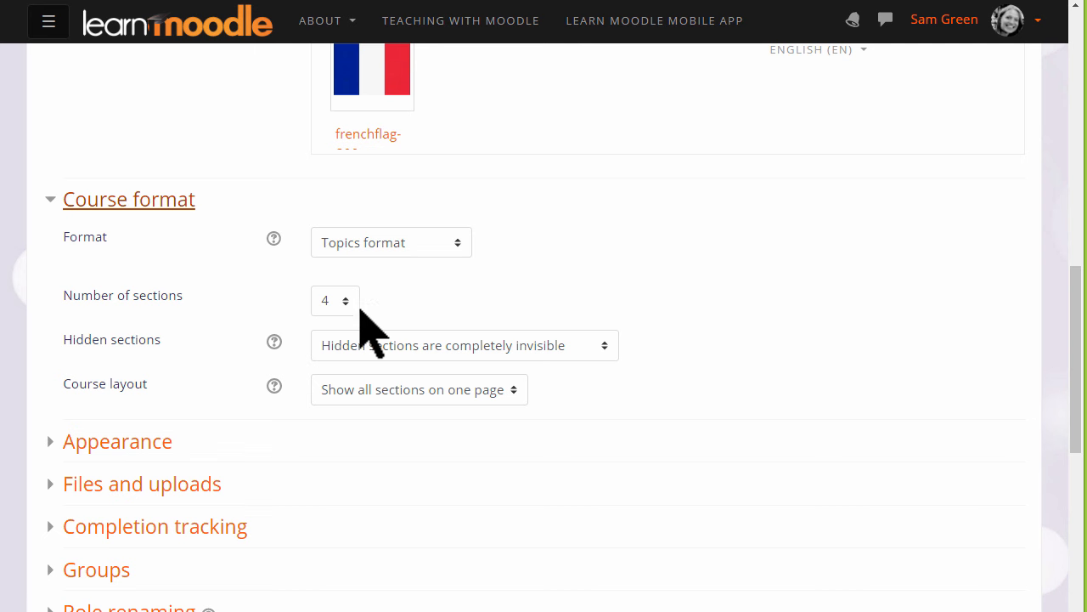
mouse_move(360, 326)
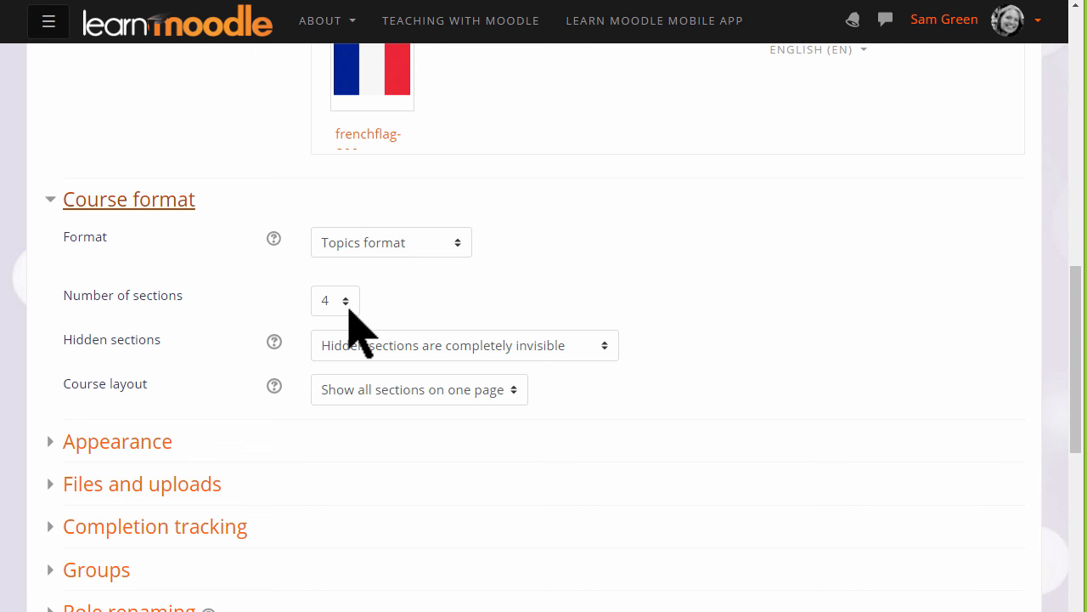
mouse_move(466, 263)
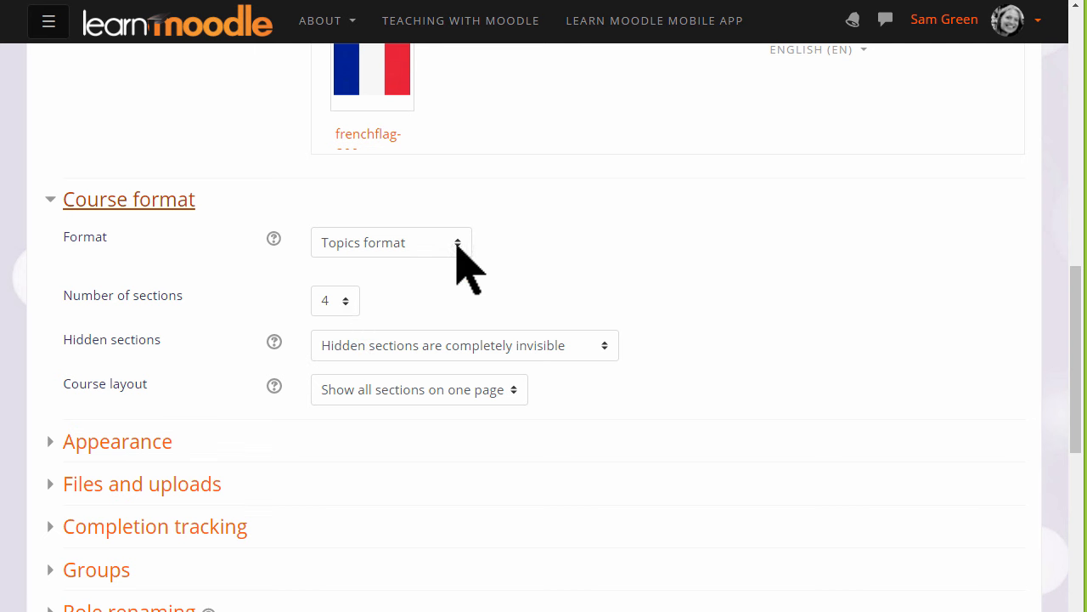
click(390, 241)
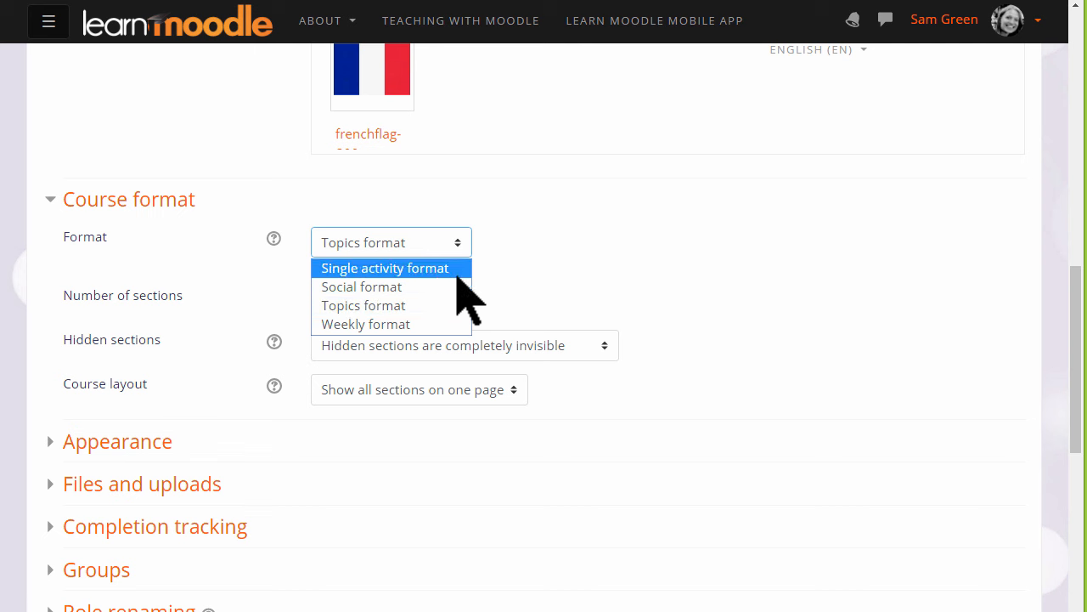
mouse_move(391, 323)
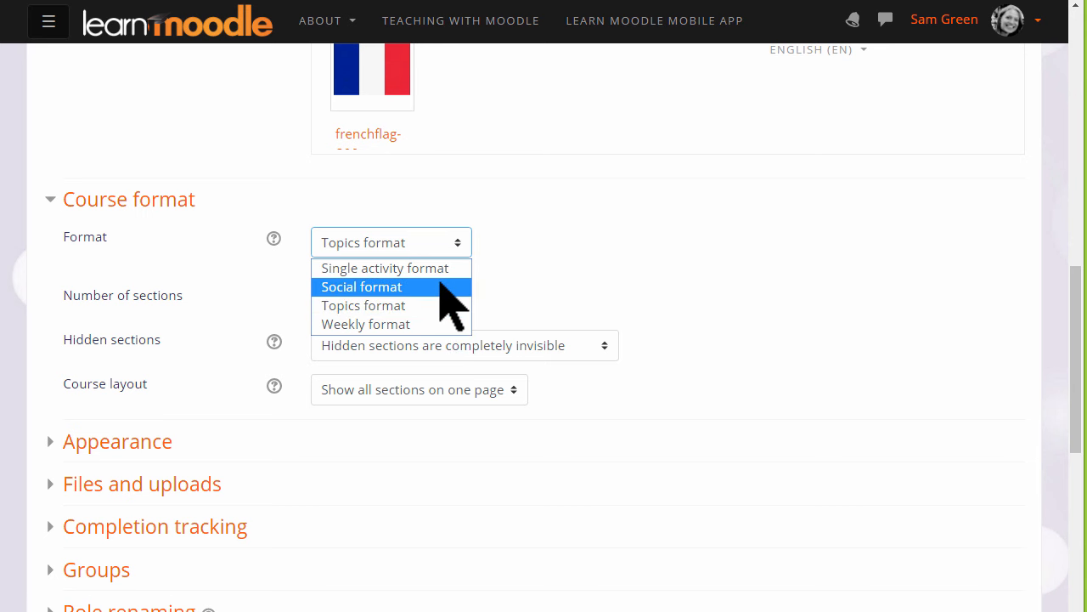
mouse_move(450, 292)
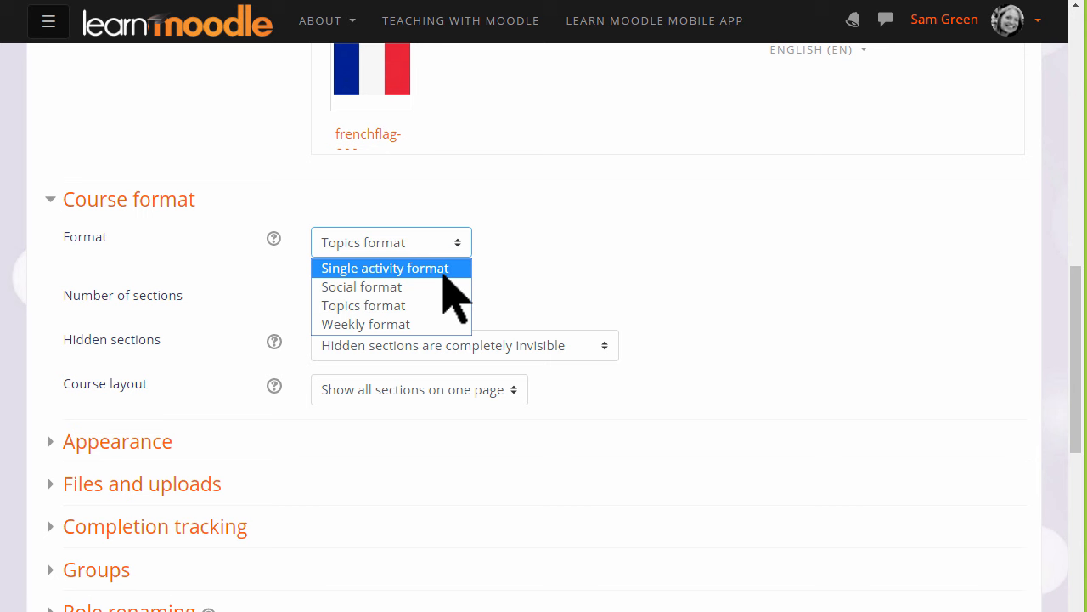
mouse_move(510, 297)
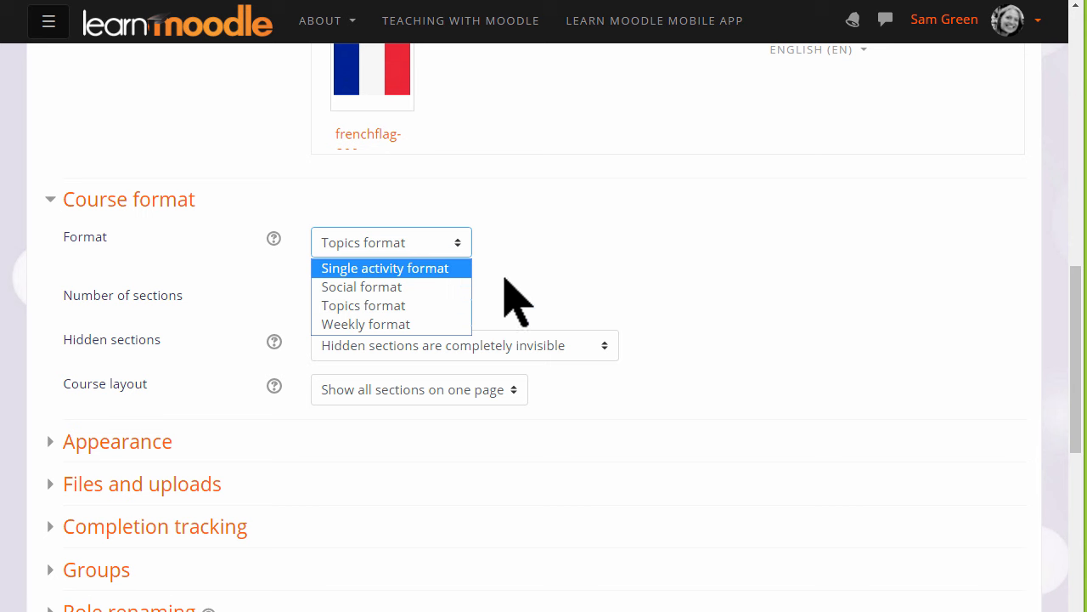
click(363, 305)
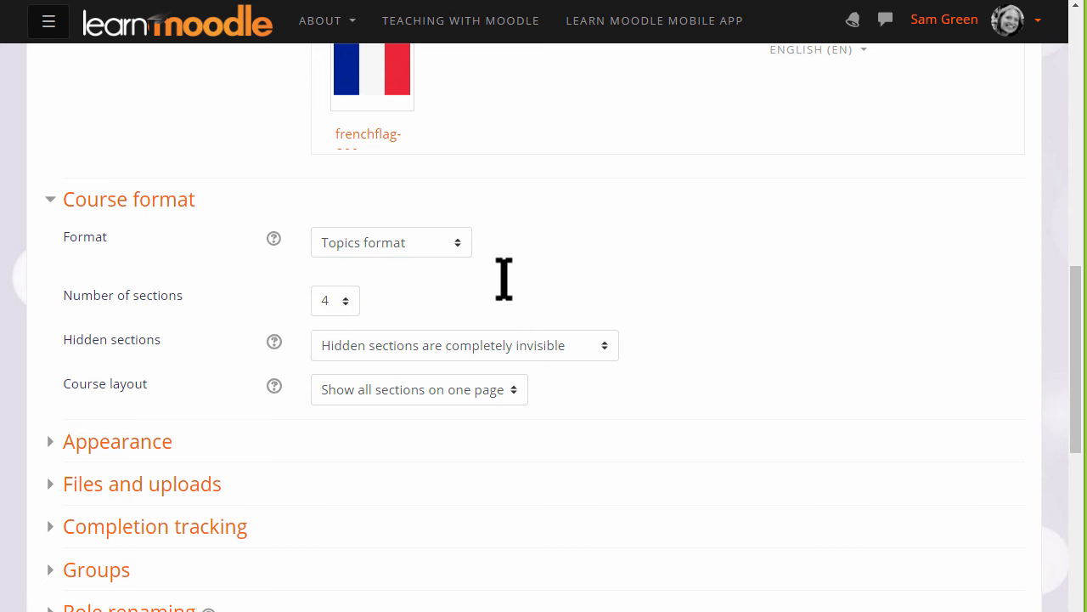
mouse_move(605, 496)
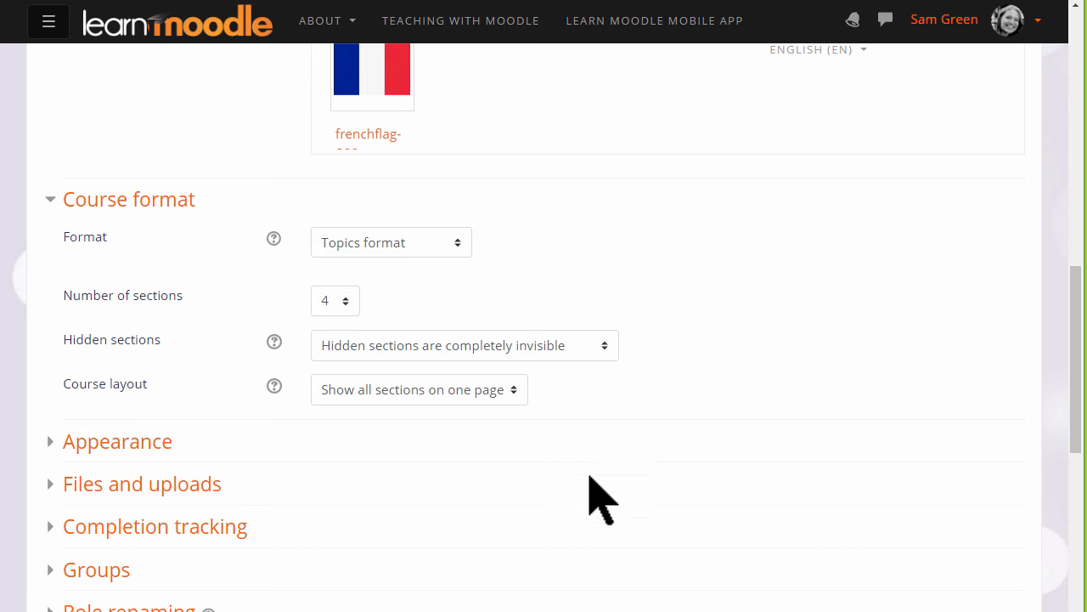
scroll(down, 3)
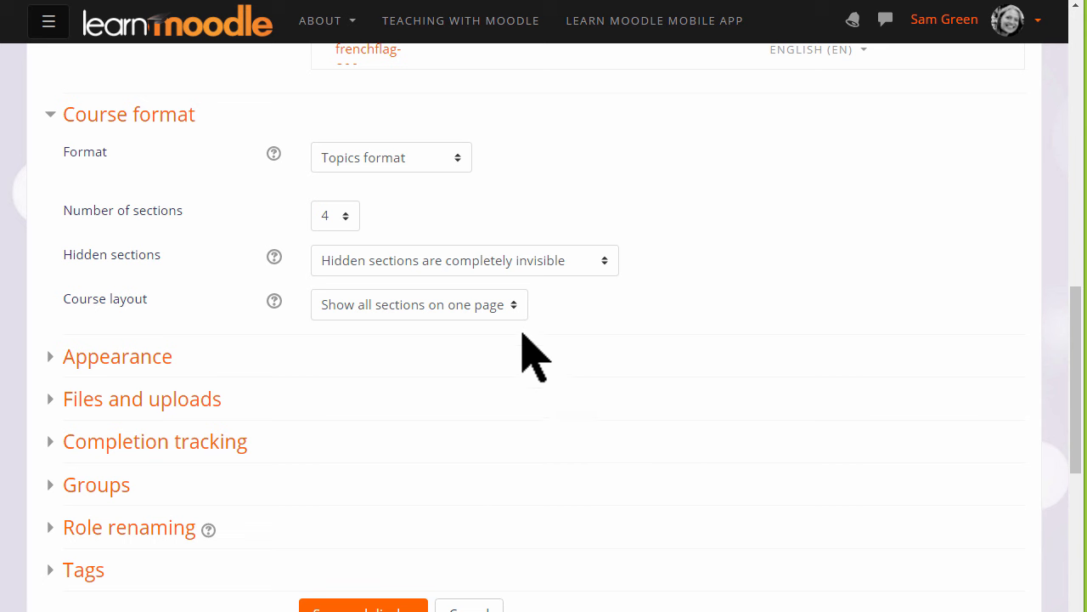
mouse_move(513, 326)
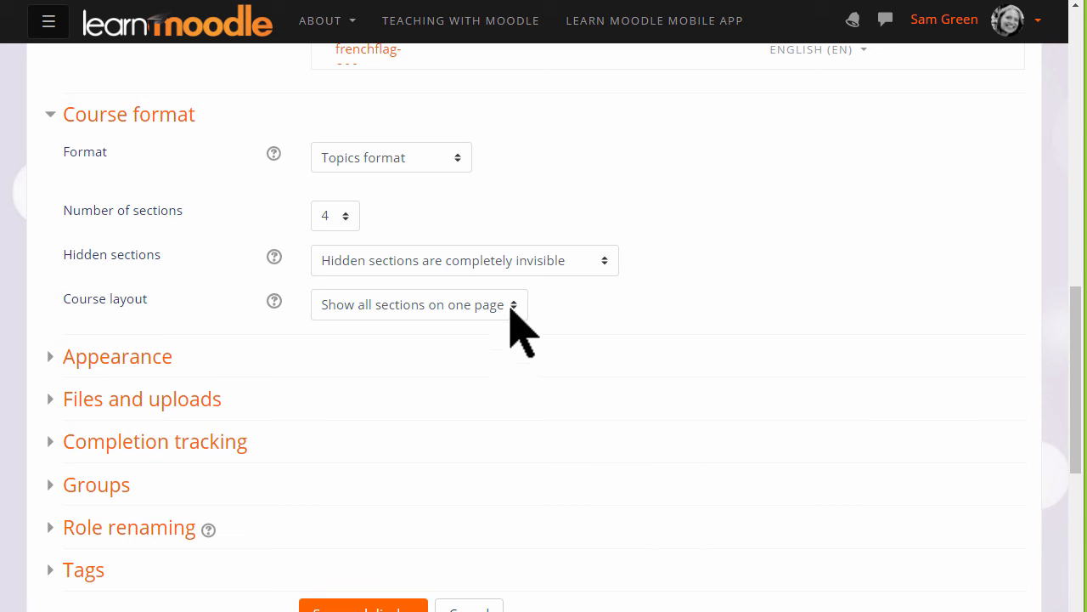
click(417, 304)
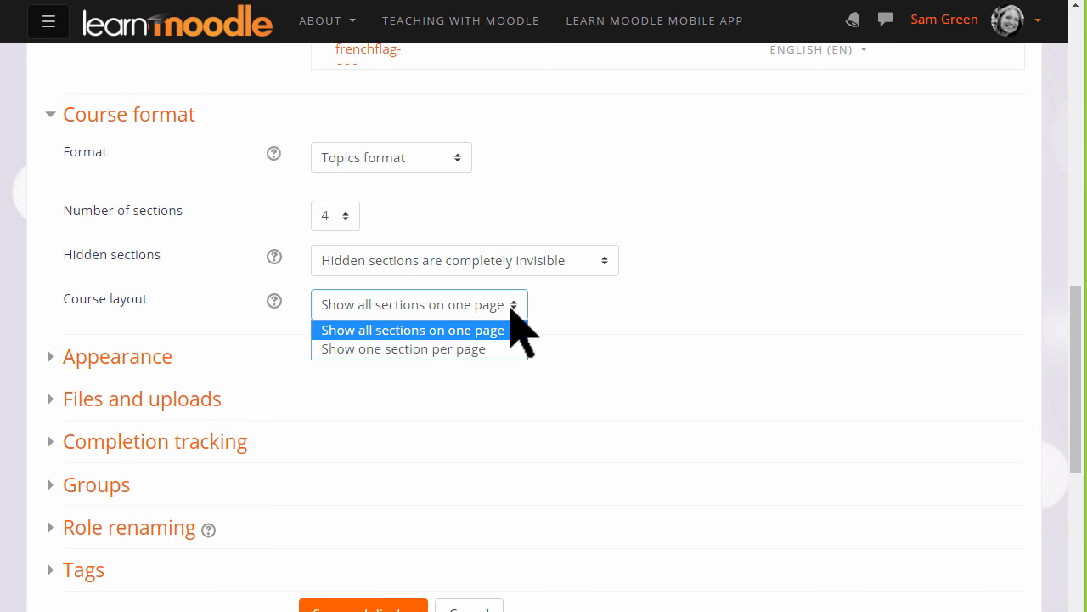
mouse_move(557, 343)
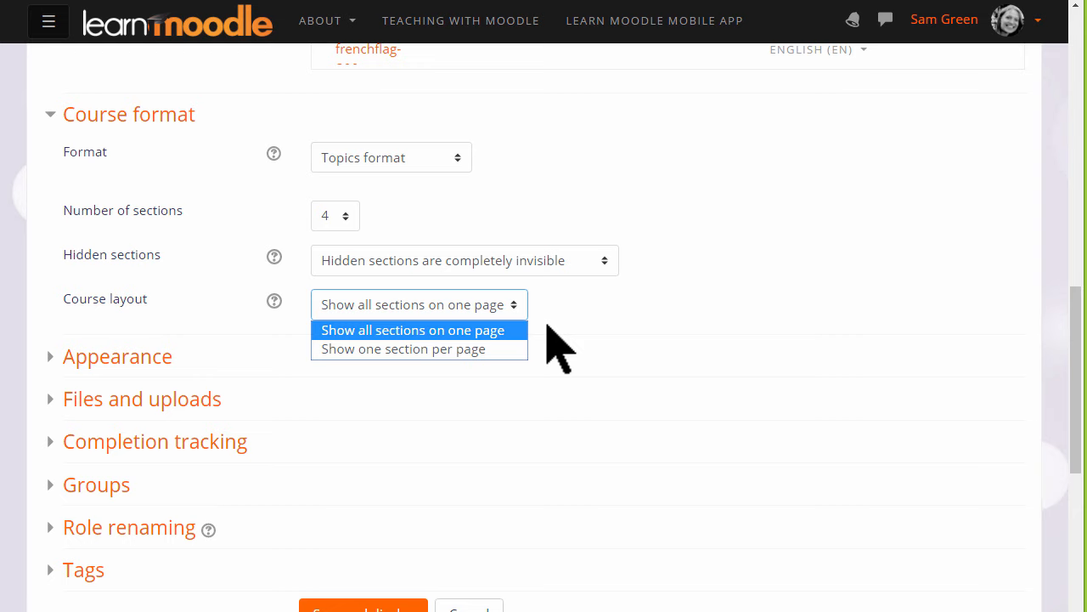
click(403, 348)
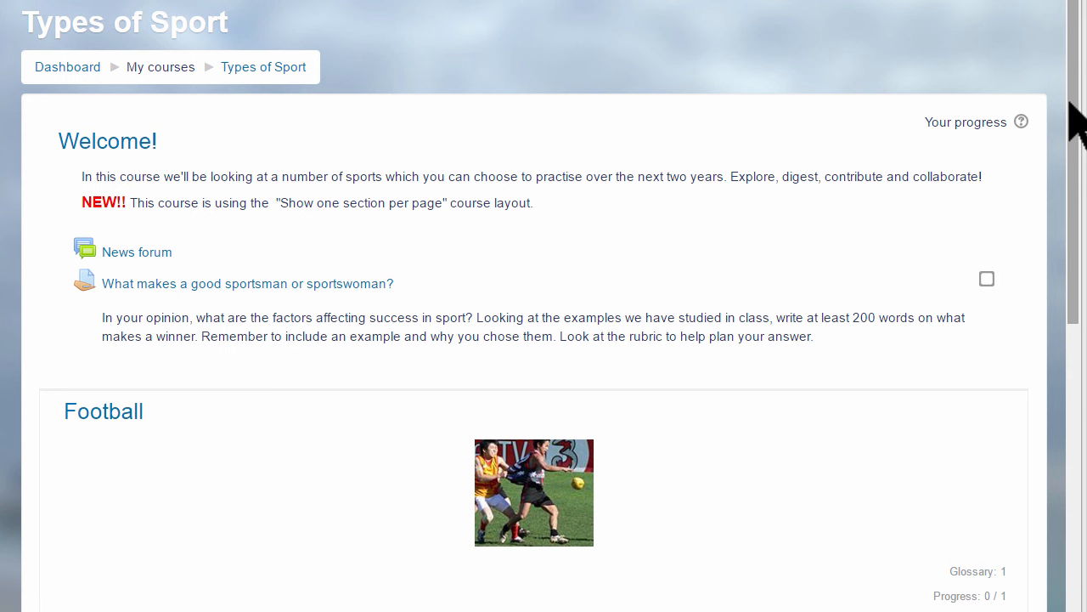
View the Tennis section of Types of Sport on its own page, then return to the form
scroll(down, 3)
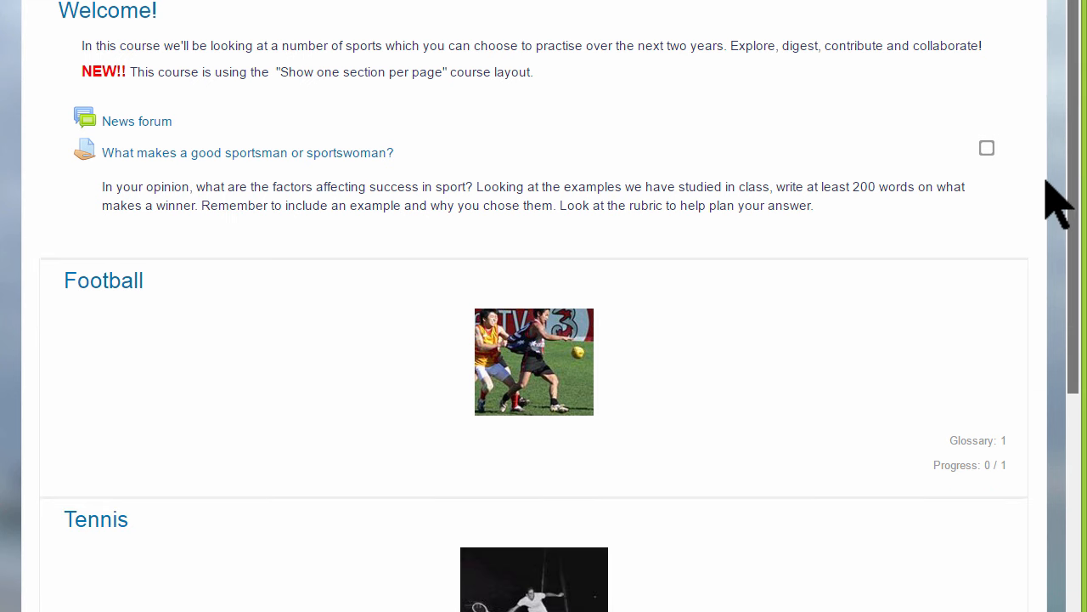
scroll(down, 3)
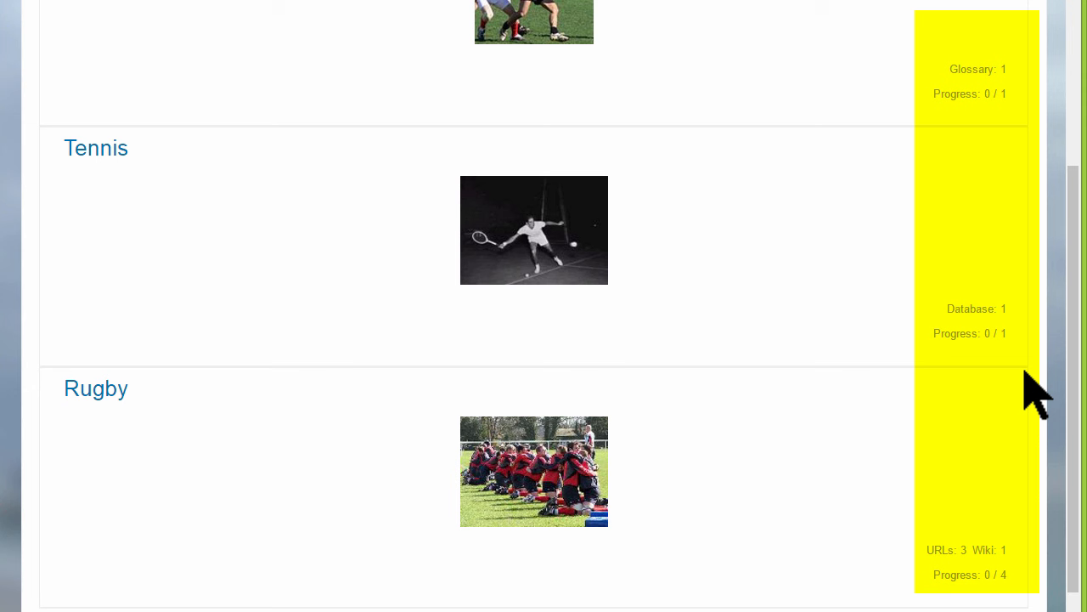
mouse_move(98, 156)
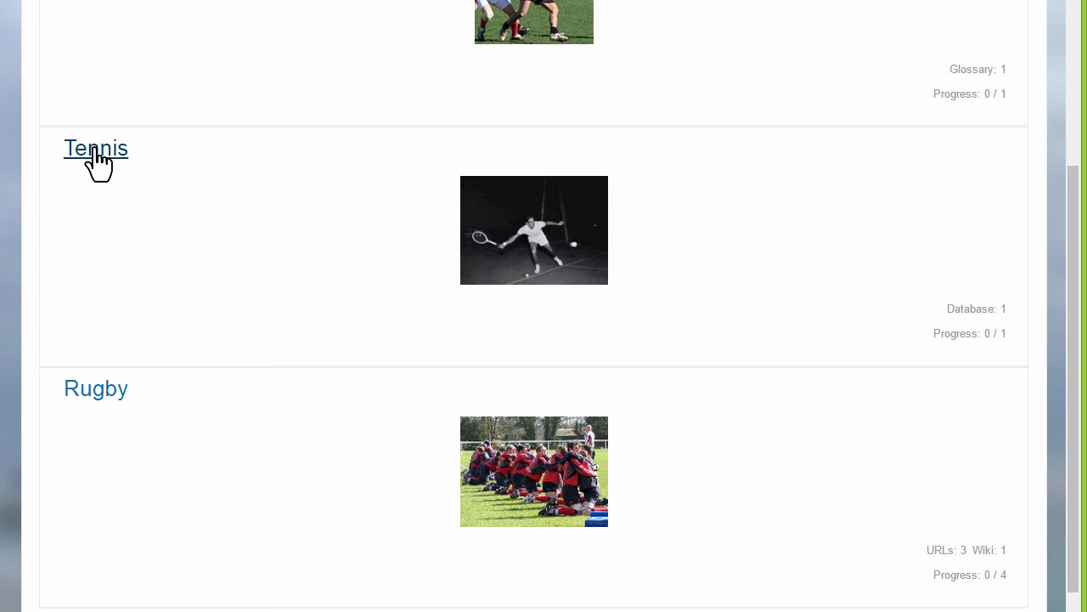
click(96, 148)
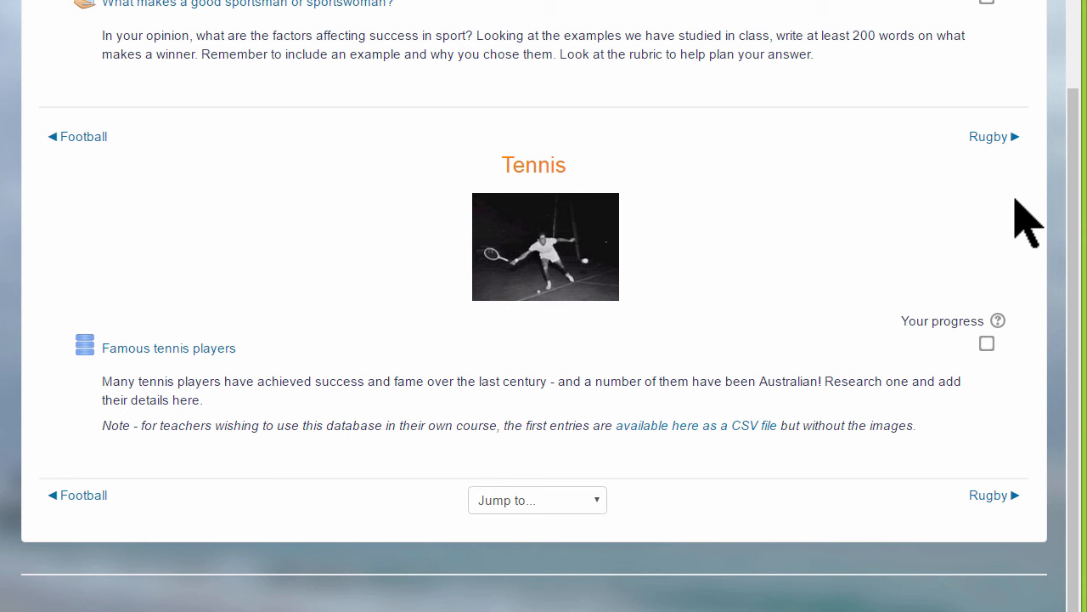
mouse_move(1027, 230)
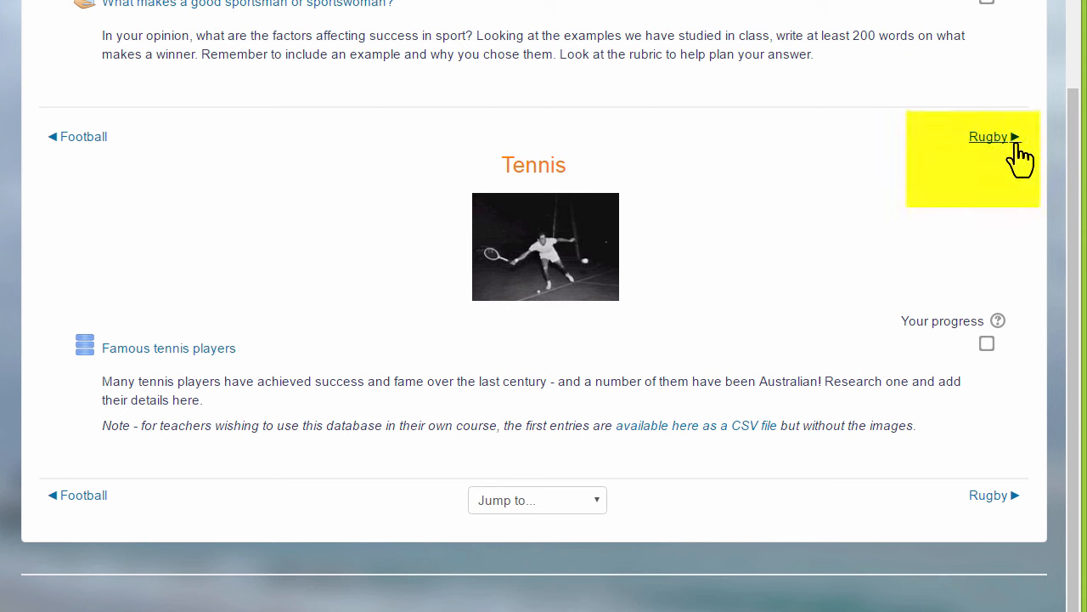
mouse_move(82, 136)
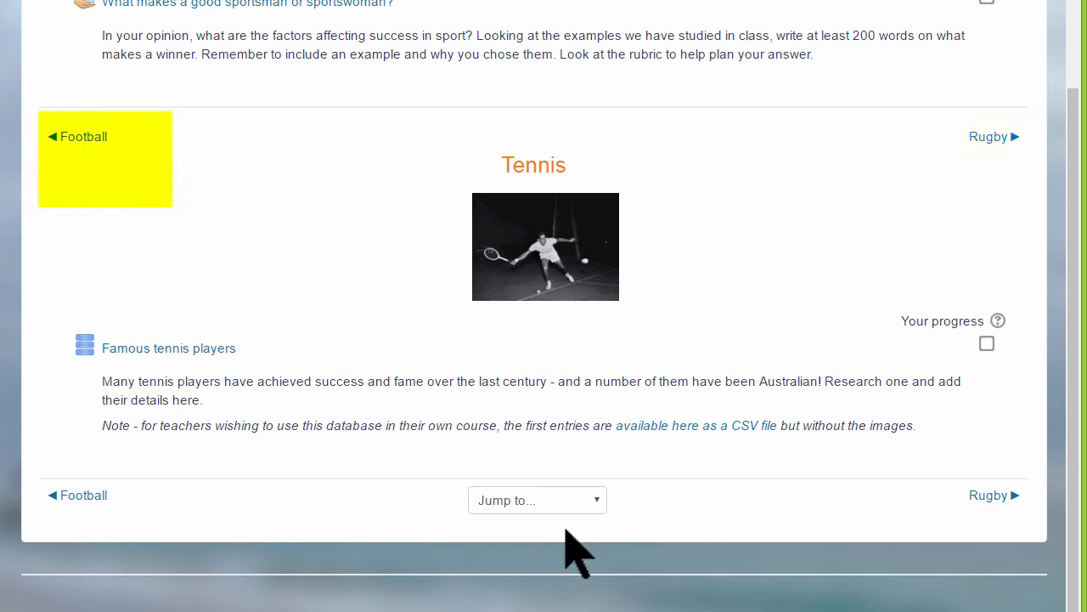
click(536, 499)
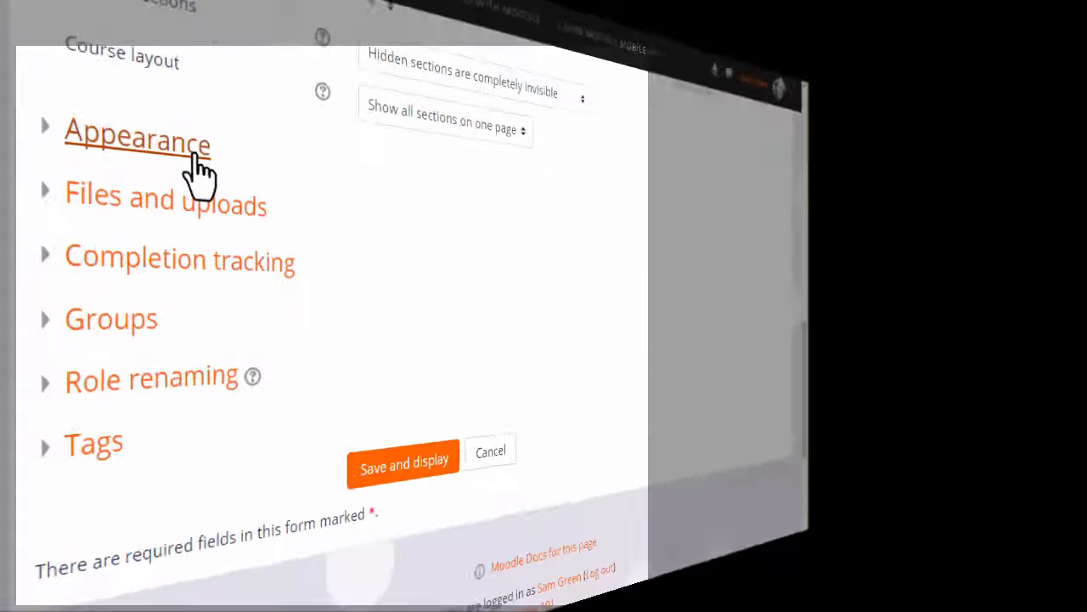
click(137, 142)
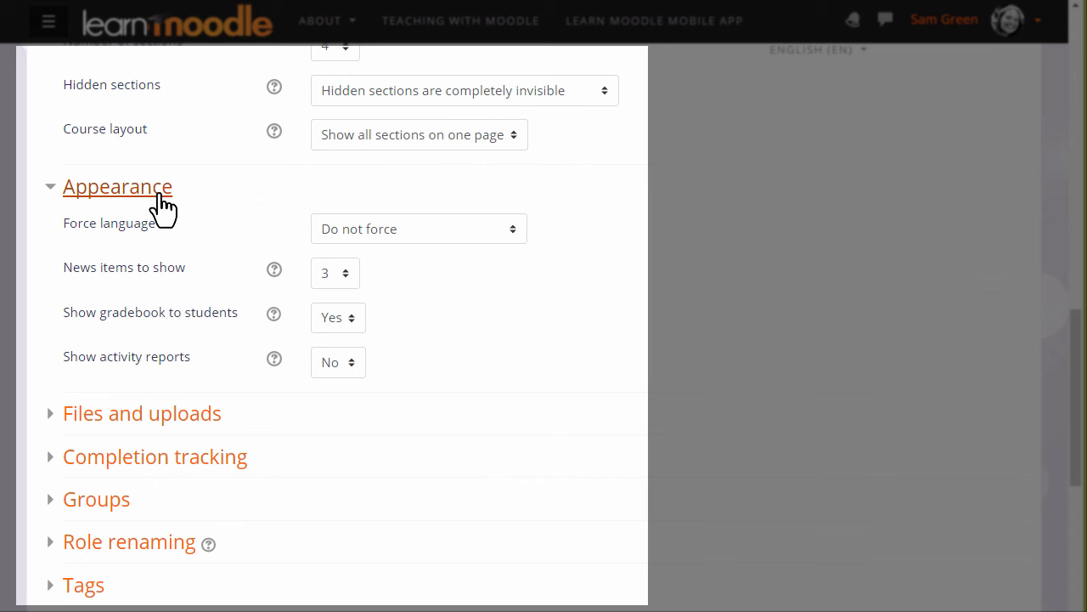
mouse_move(353, 302)
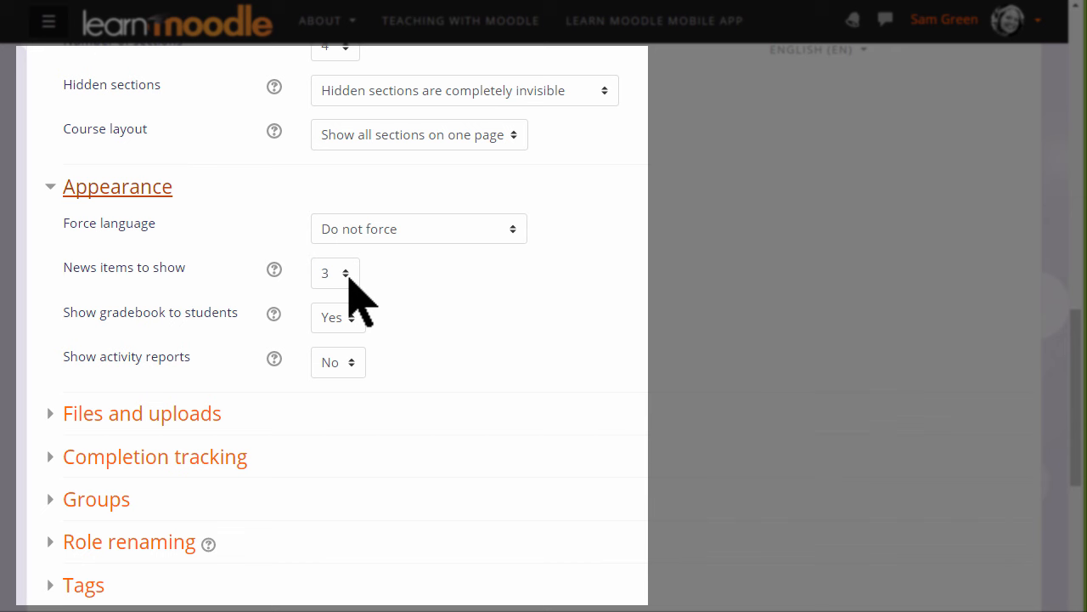
click(335, 271)
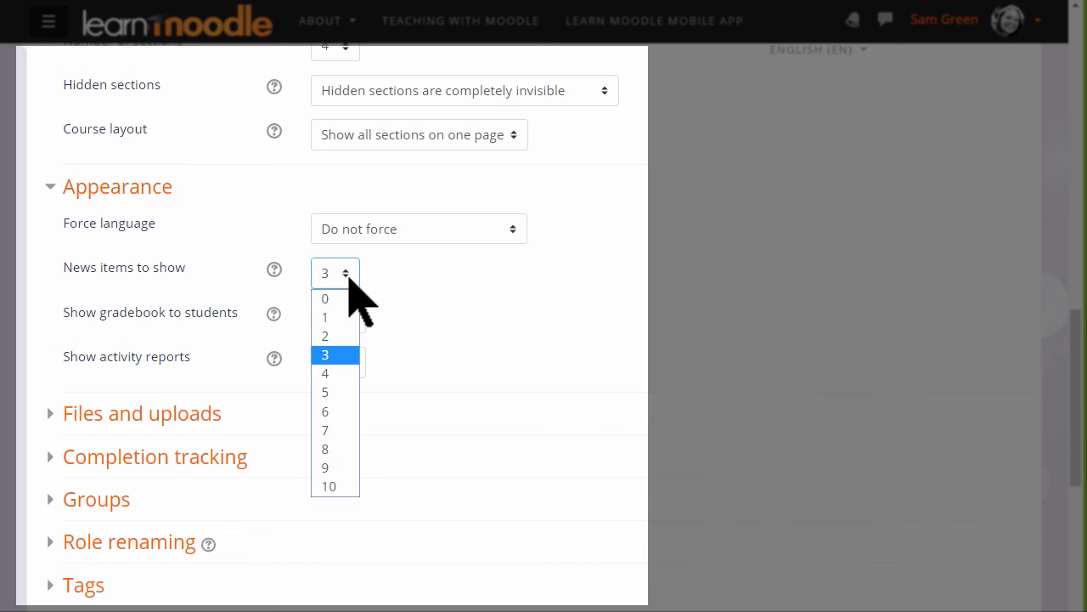
click(325, 355)
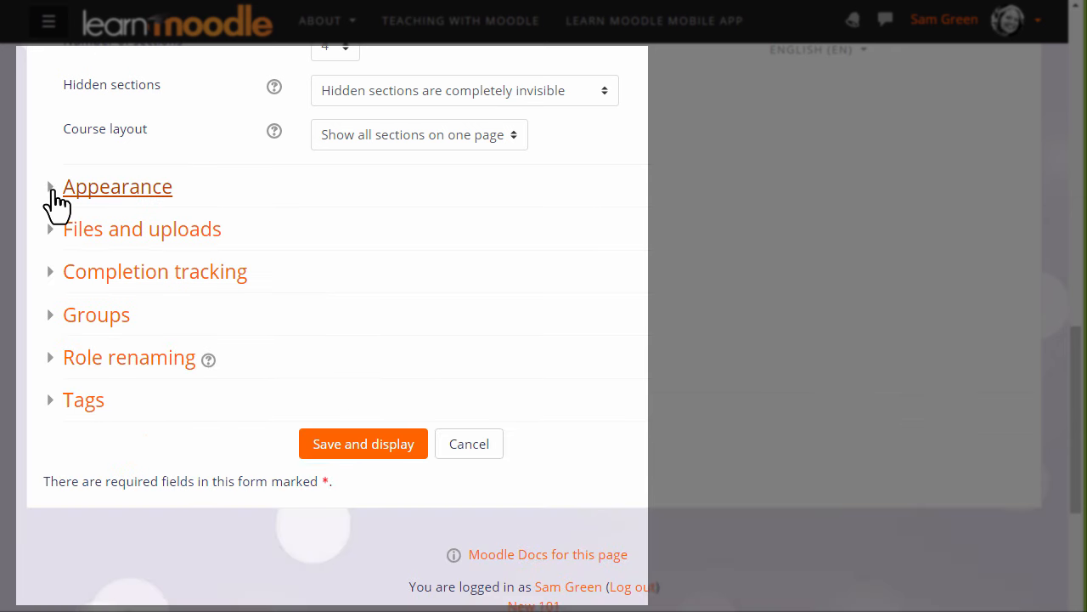
mouse_move(154, 272)
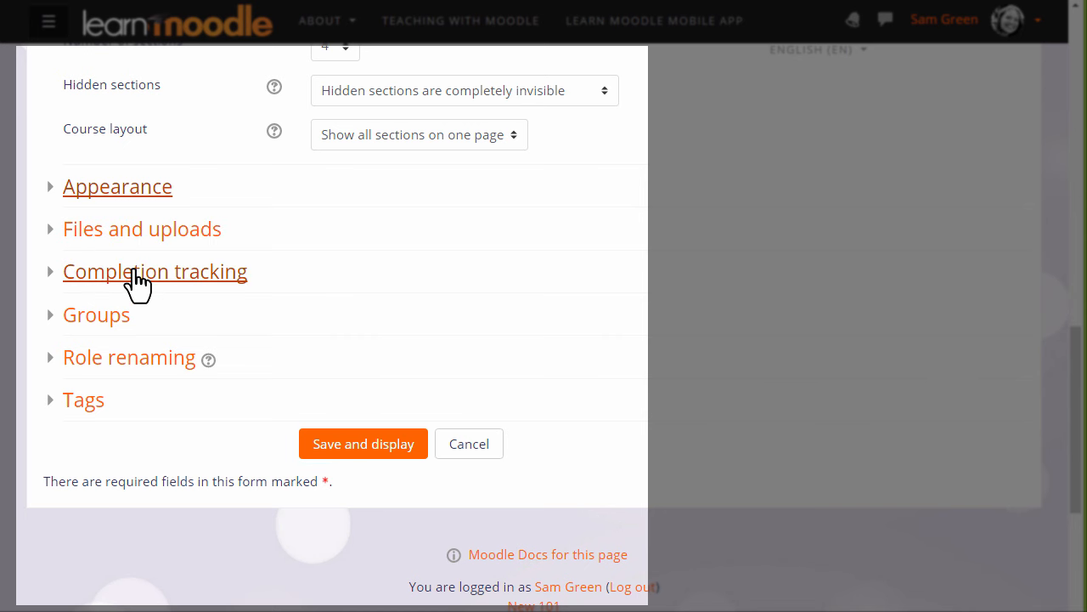
Set 'Your word for Student' to Learner under Role renaming
click(129, 356)
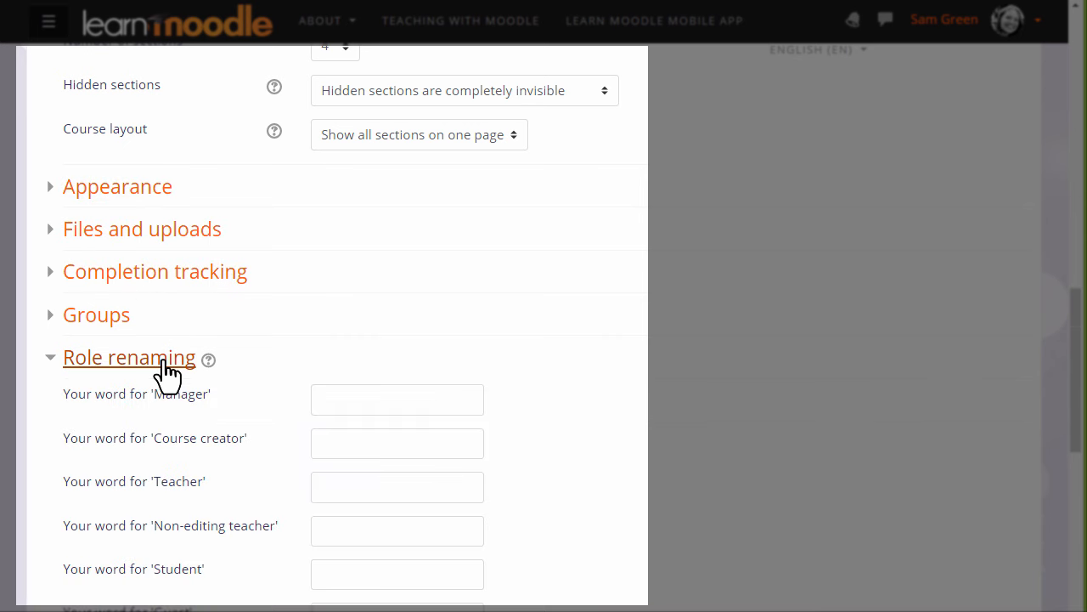
scroll(down, 3)
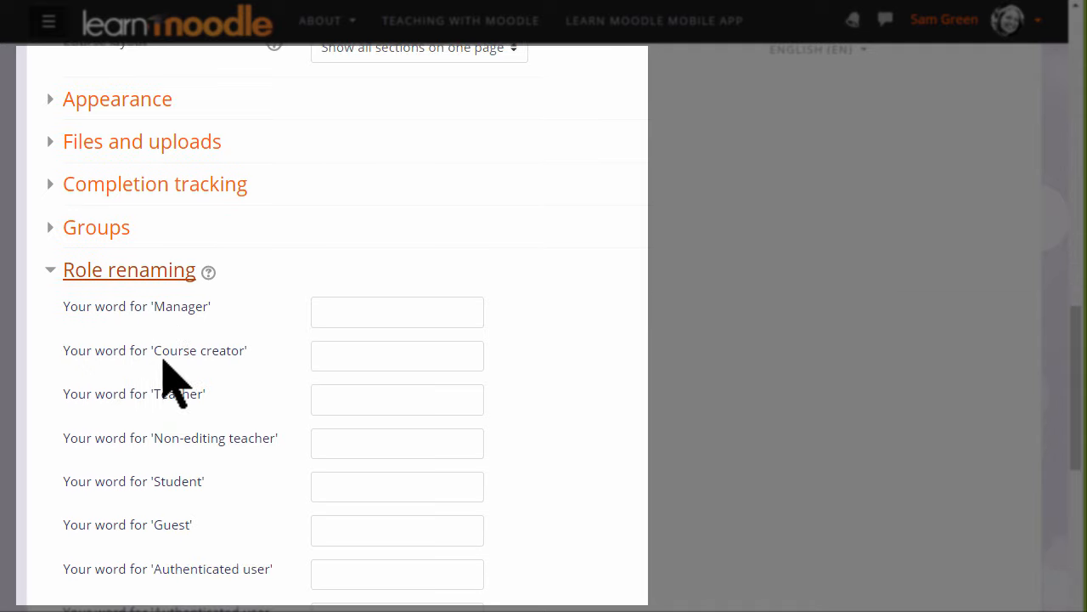
scroll(down, 3)
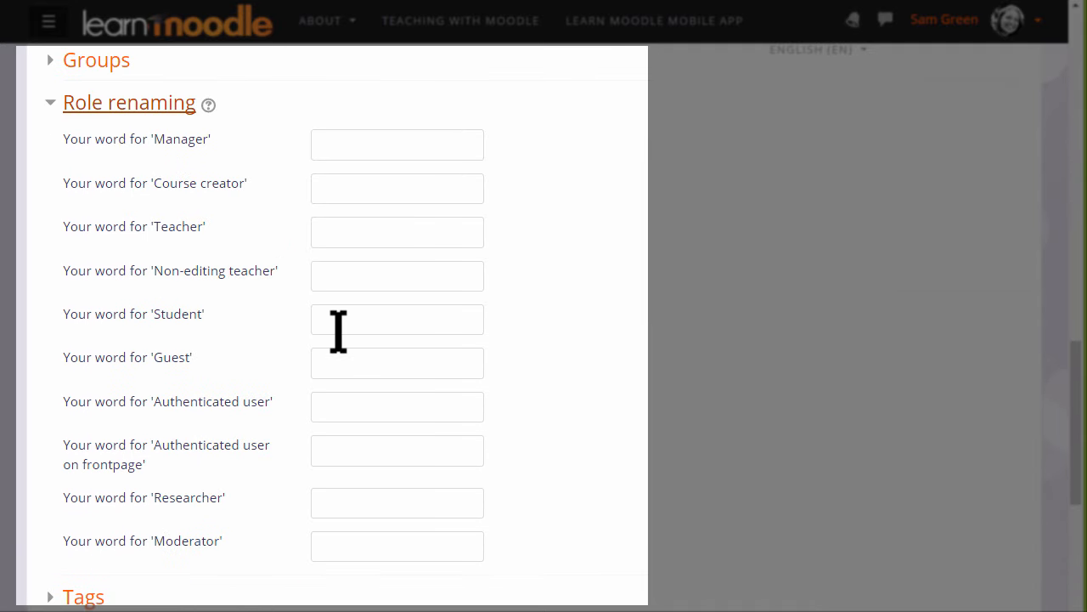
click(398, 320)
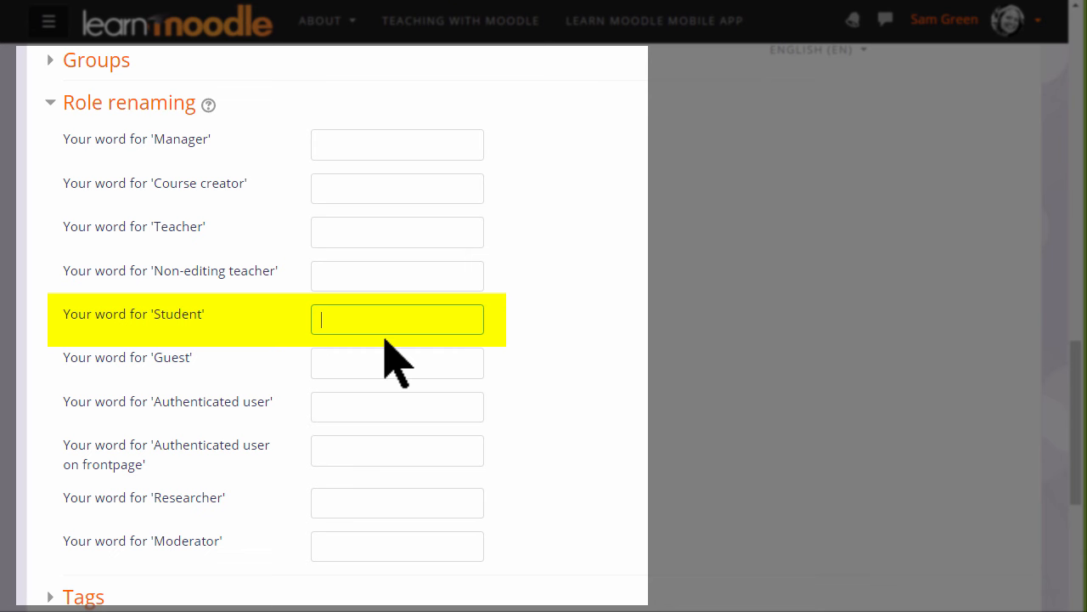
text(Lear)
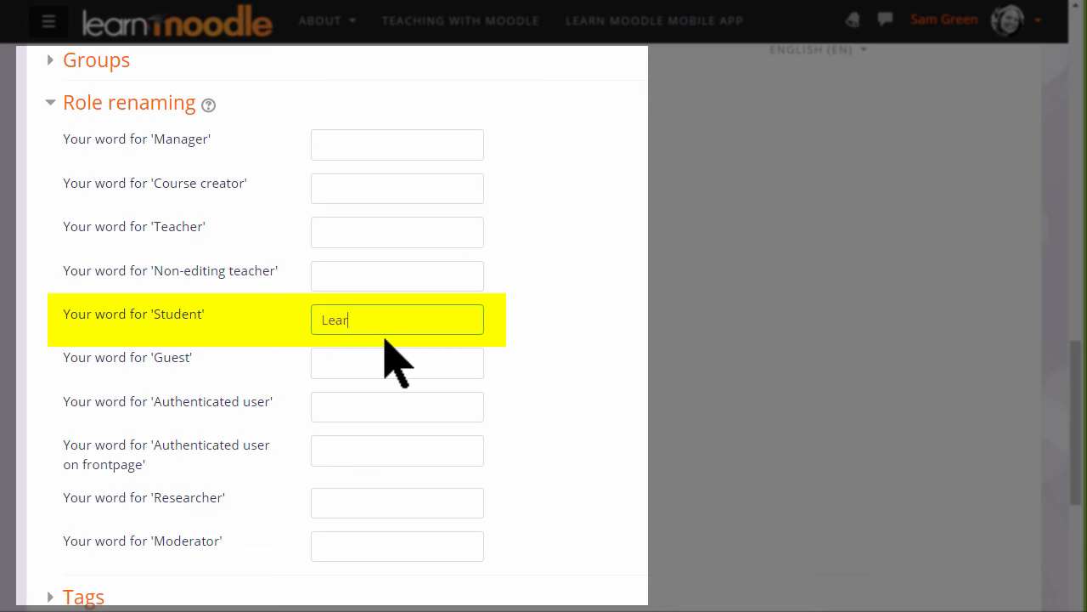
text(ner)
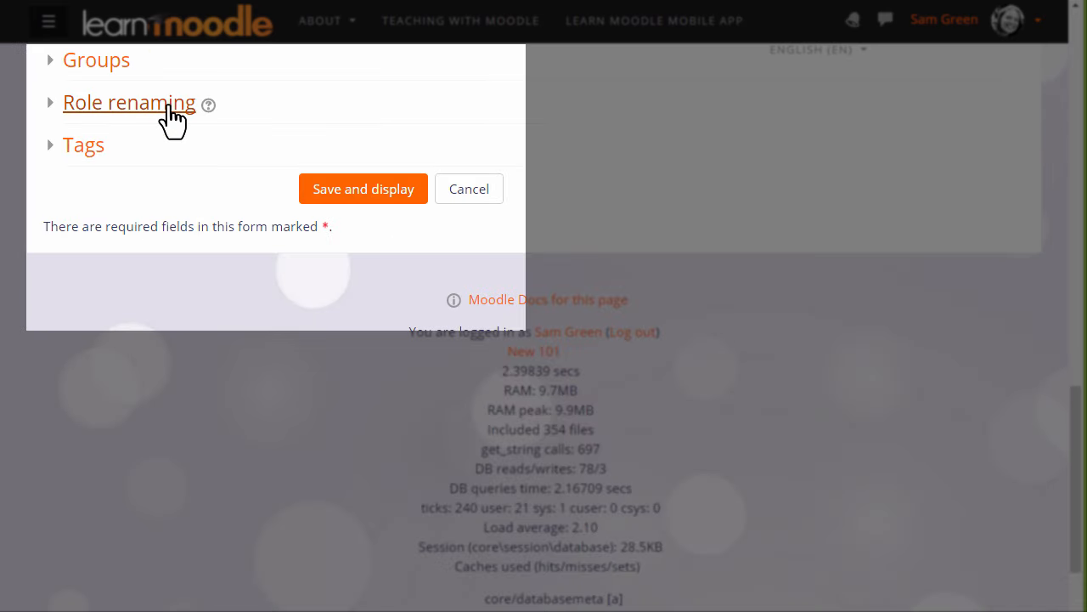
click(83, 144)
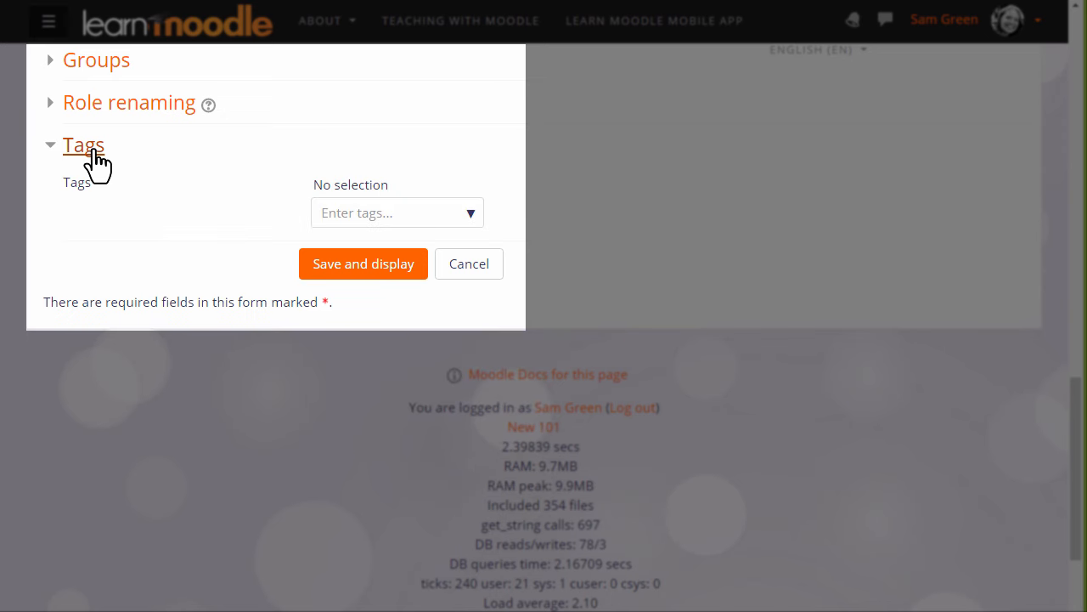
click(83, 144)
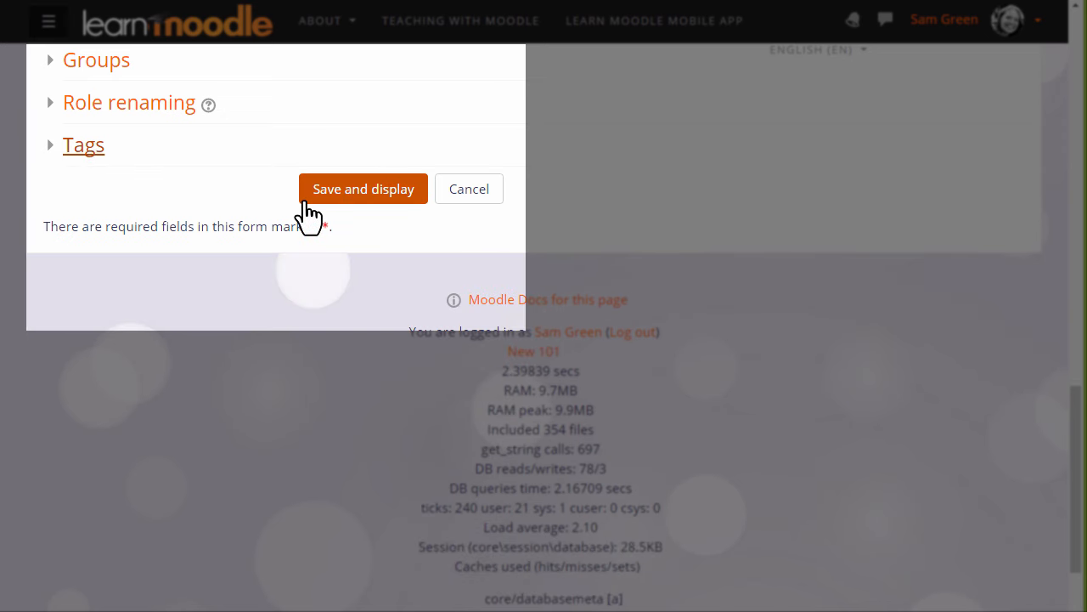
mouse_move(321, 212)
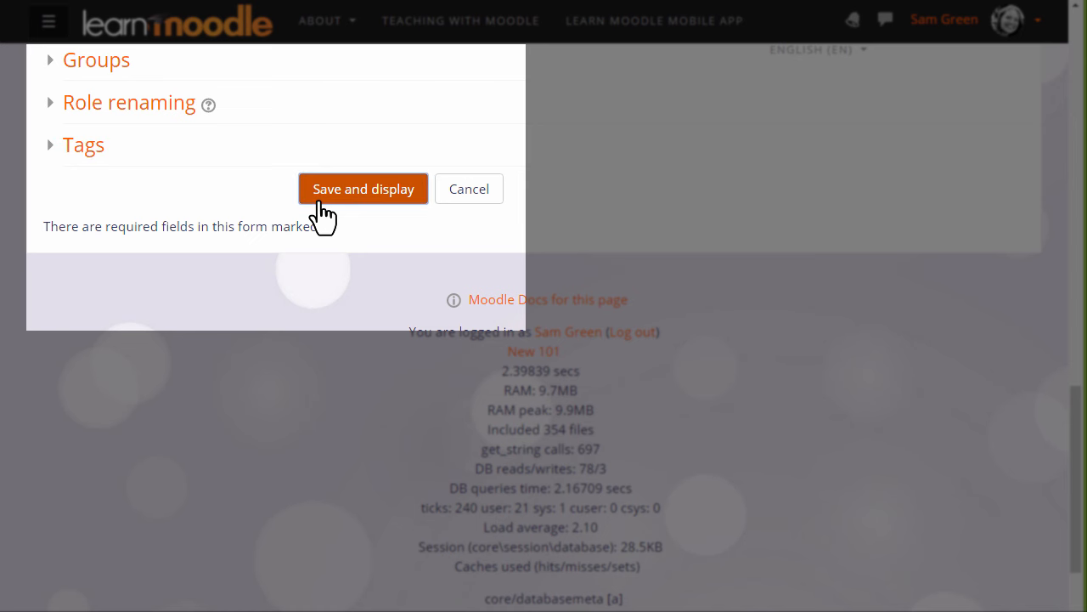
Save and display the Basic French course with Topics 1–4
click(363, 189)
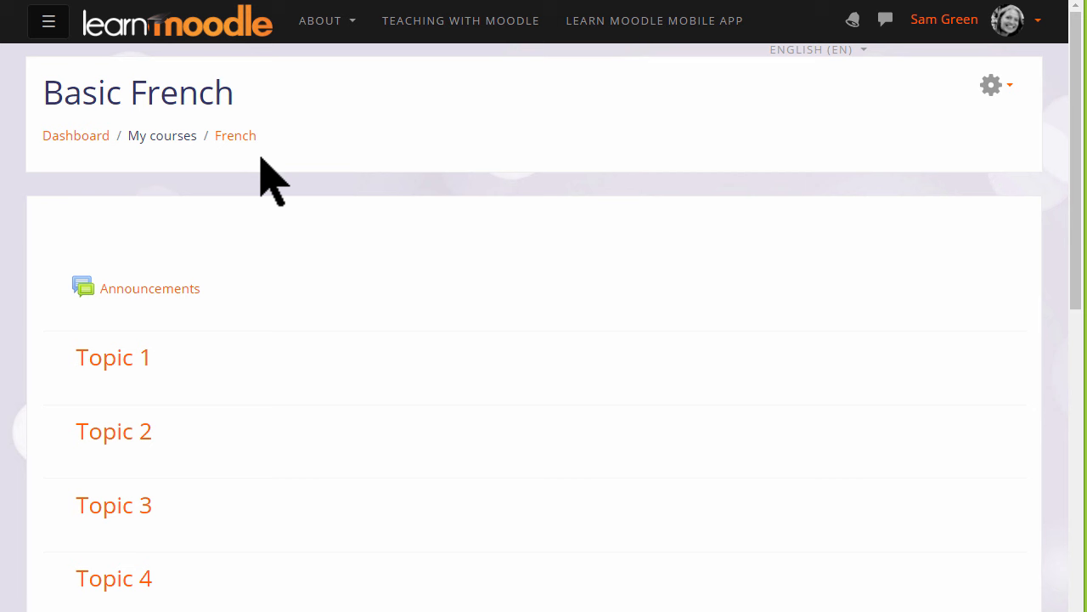
mouse_move(173, 377)
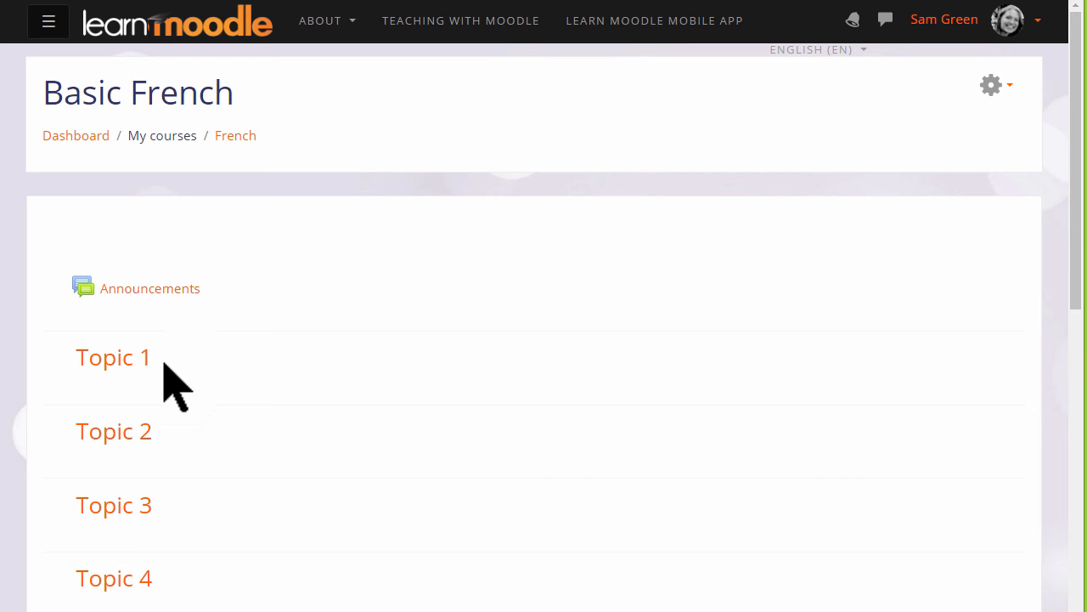